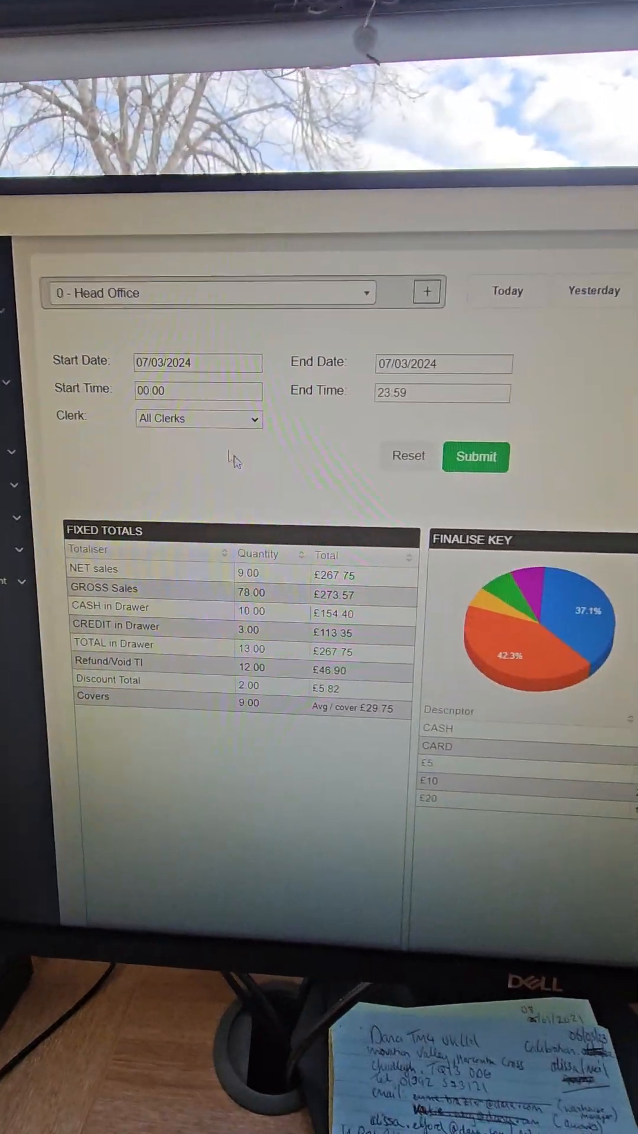
# Review the Fixed Totals and Finalise Key charts, view Yesterday's figures, then go to Reports > View
pyautogui.click(207, 292)
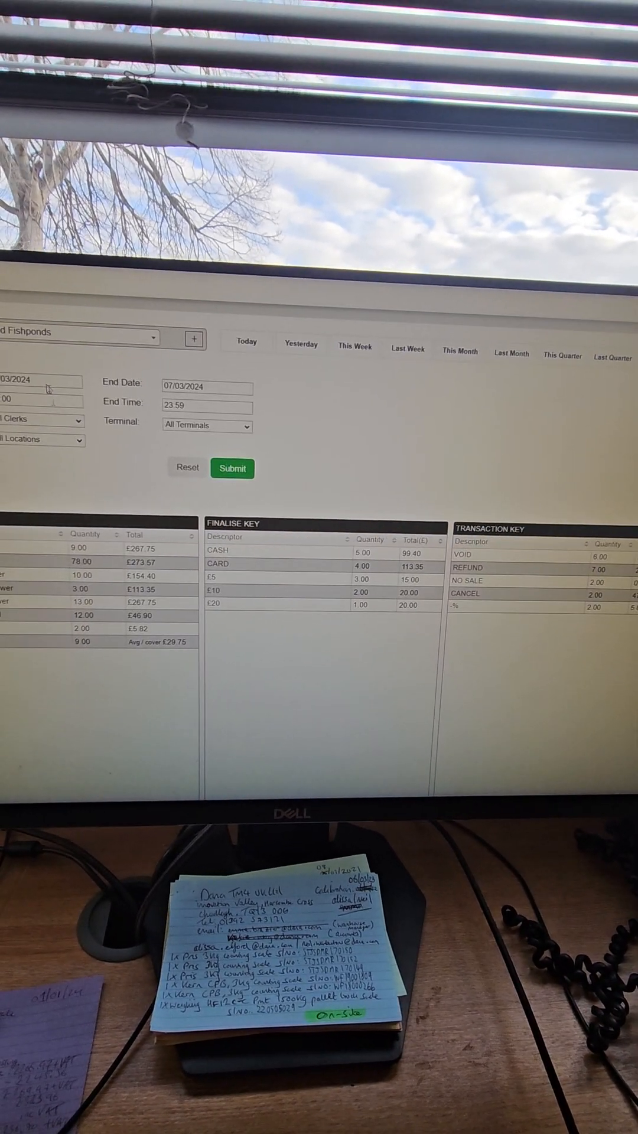
pyautogui.click(80, 332)
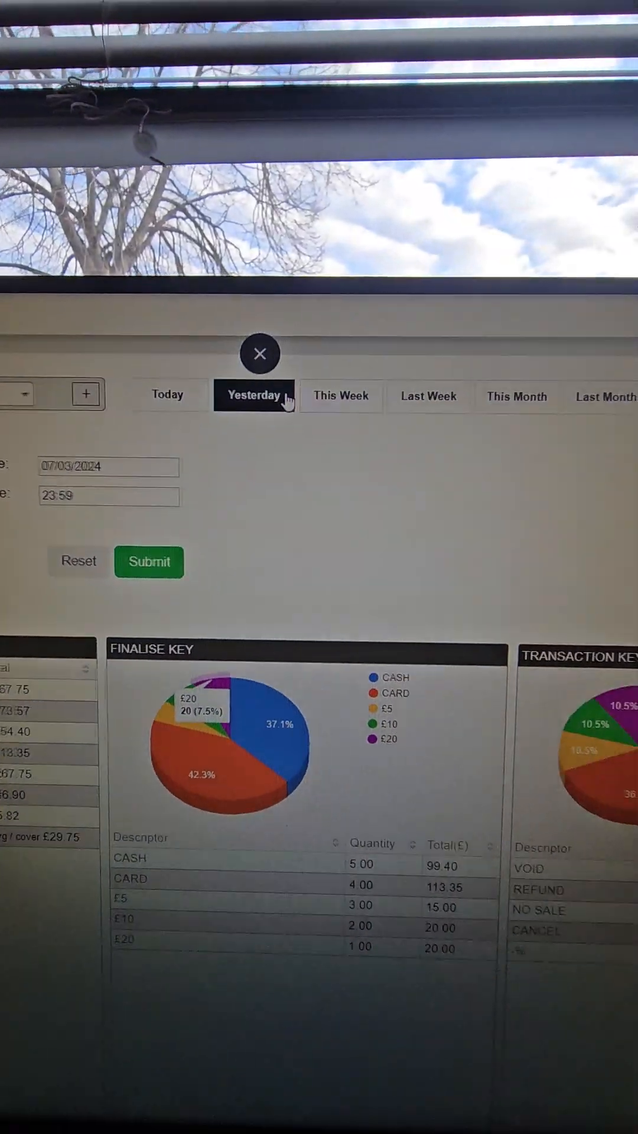
pyautogui.click(340, 395)
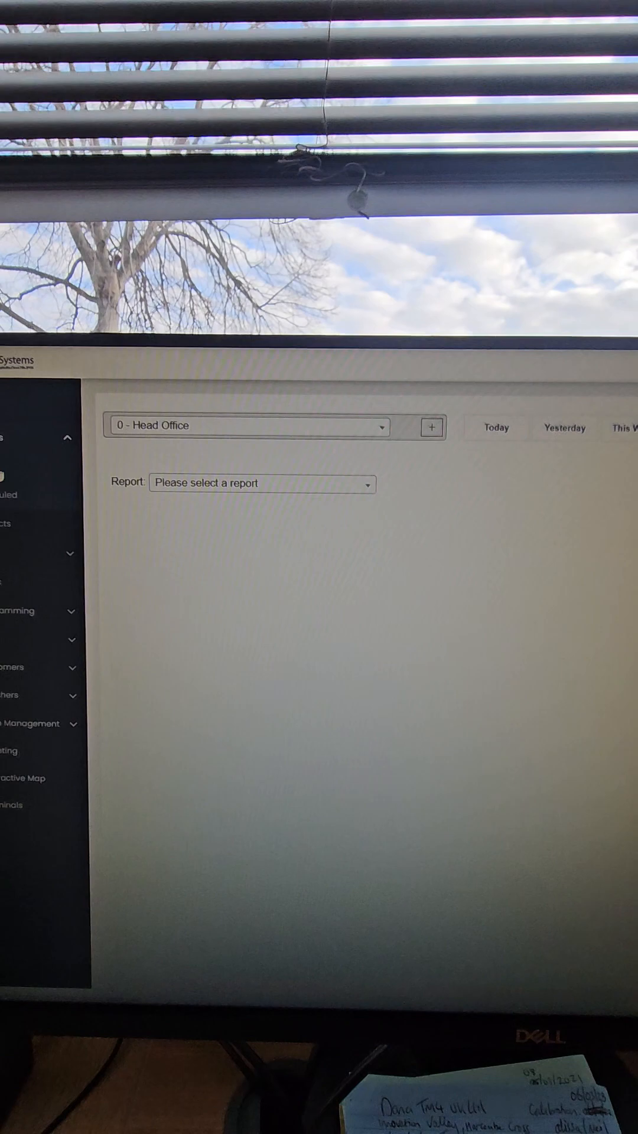
# Pick PLU Sales By Dept from the Report list for 01/03/2024 to 31/03/2024
pyautogui.click(262, 483)
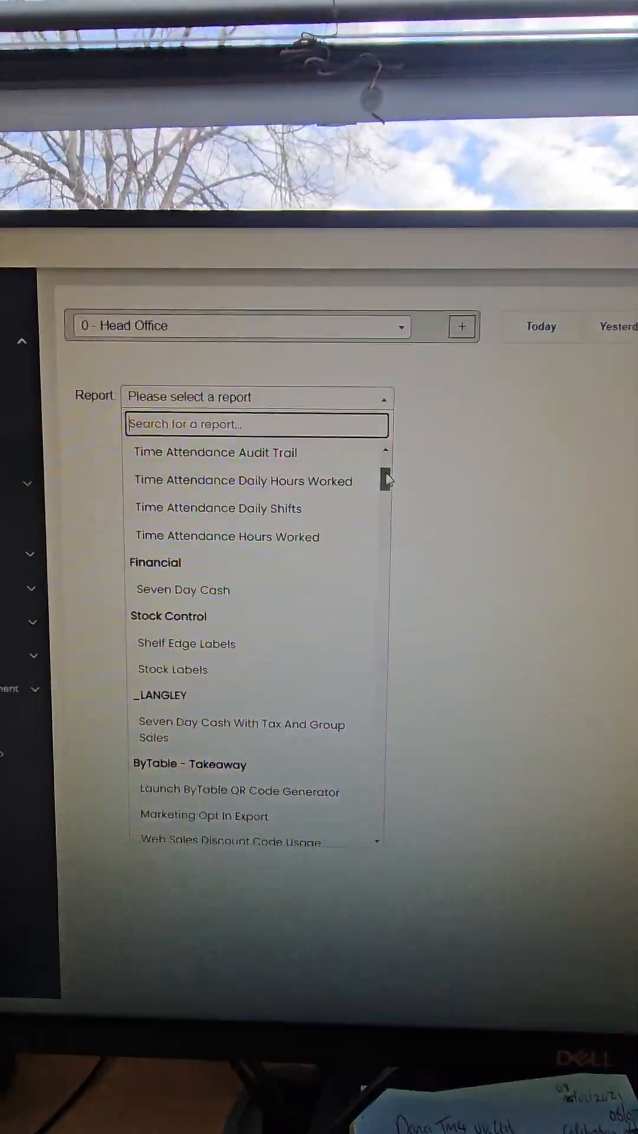
pyautogui.scroll(3)
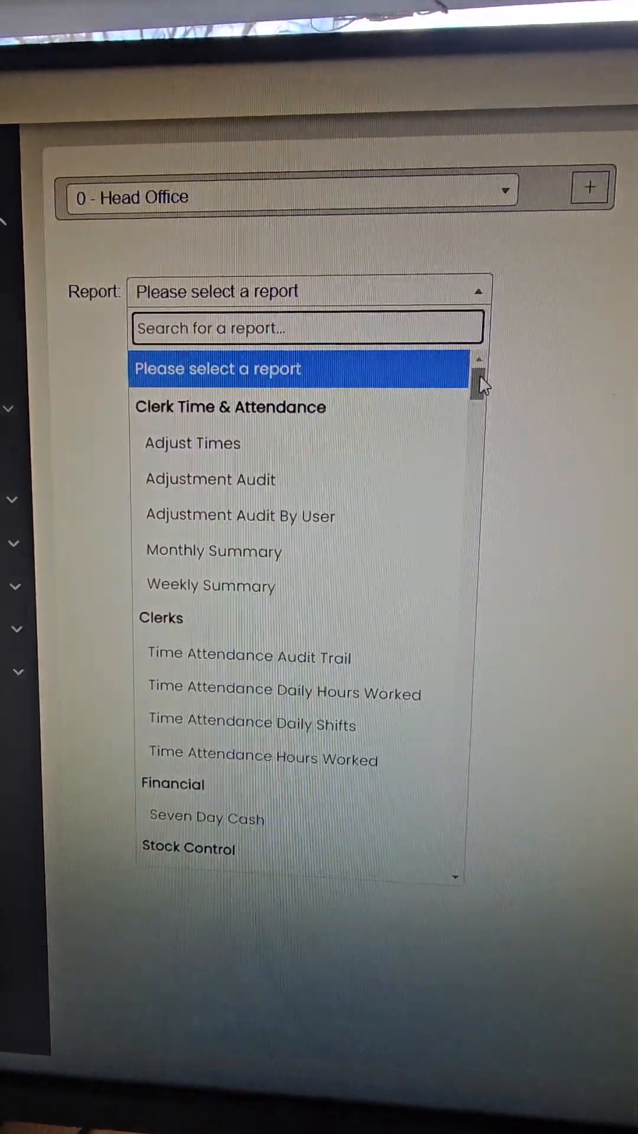
pyautogui.scroll(-3)
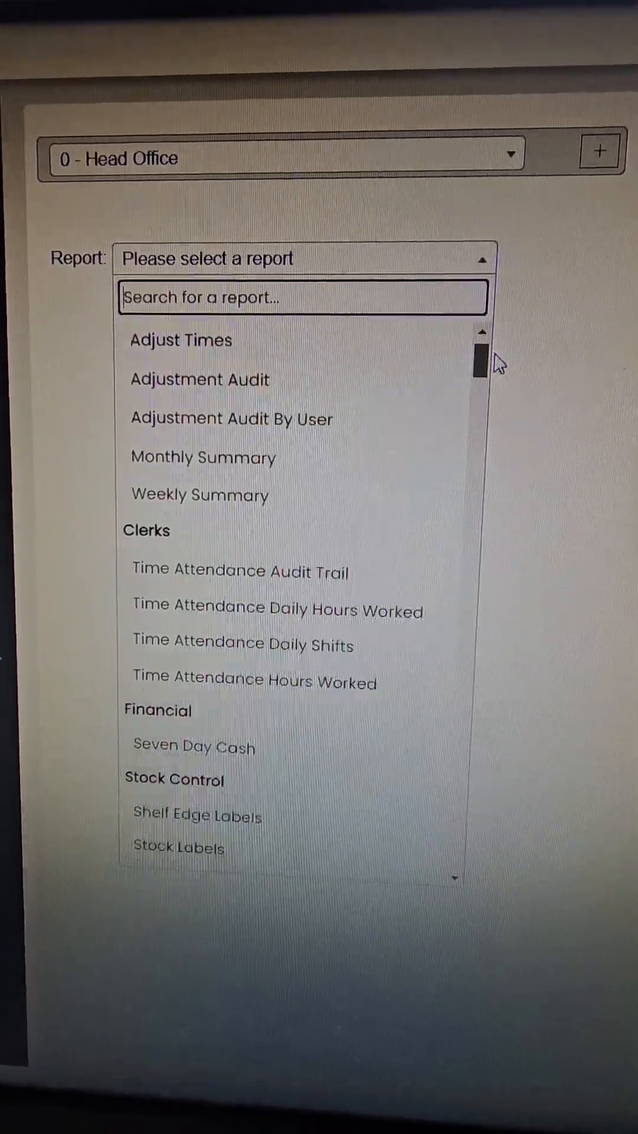
pyautogui.scroll(3)
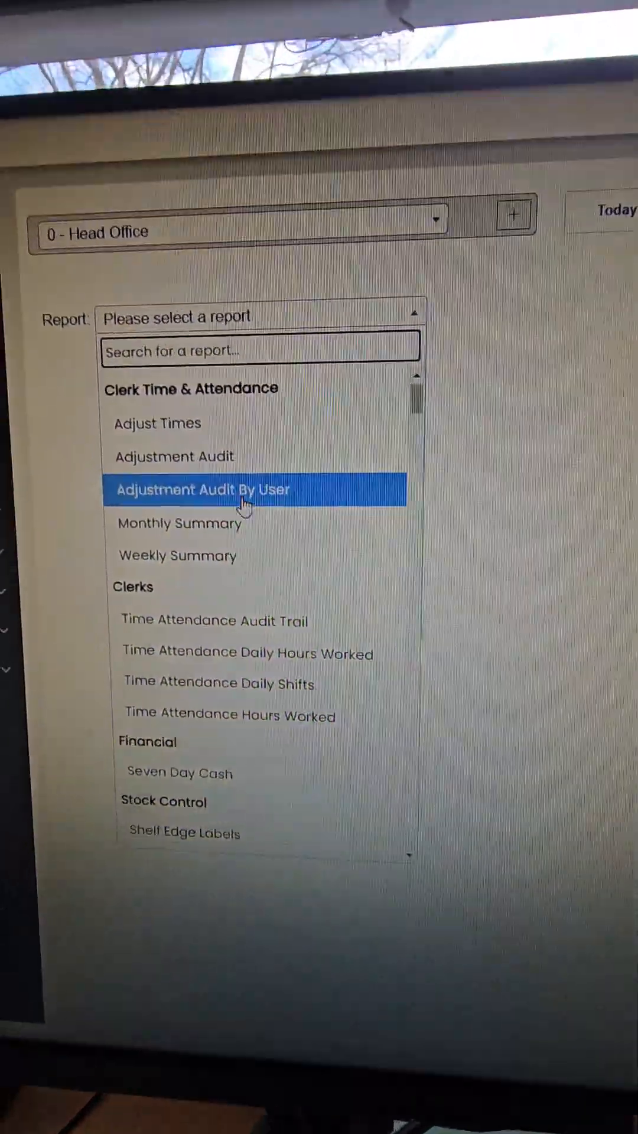
pyautogui.scroll(-3)
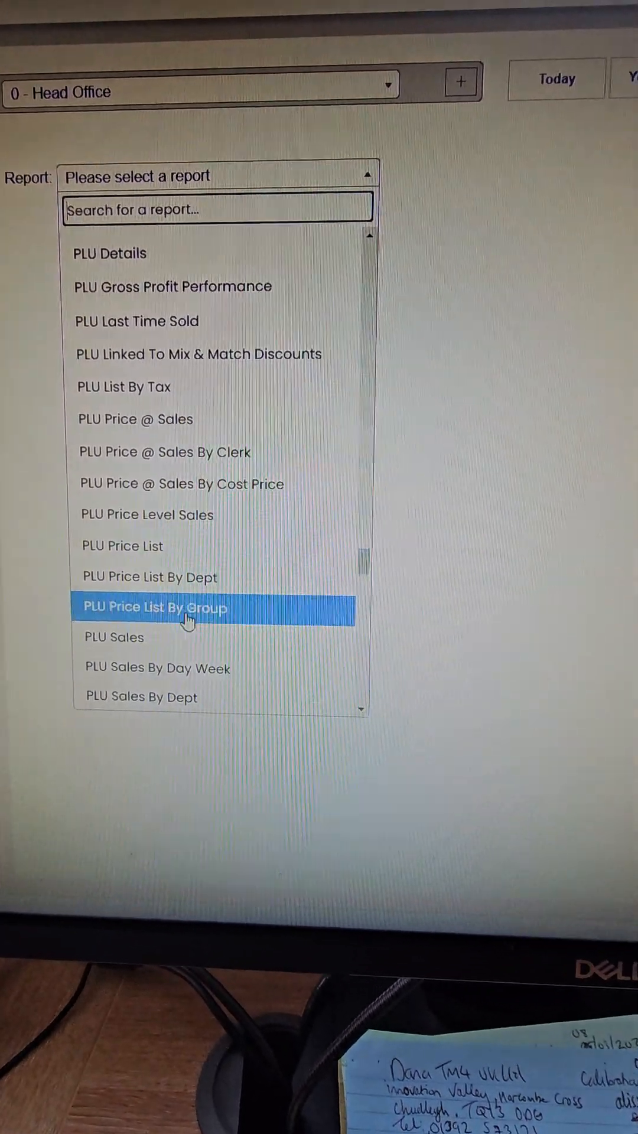
pyautogui.scroll(-3)
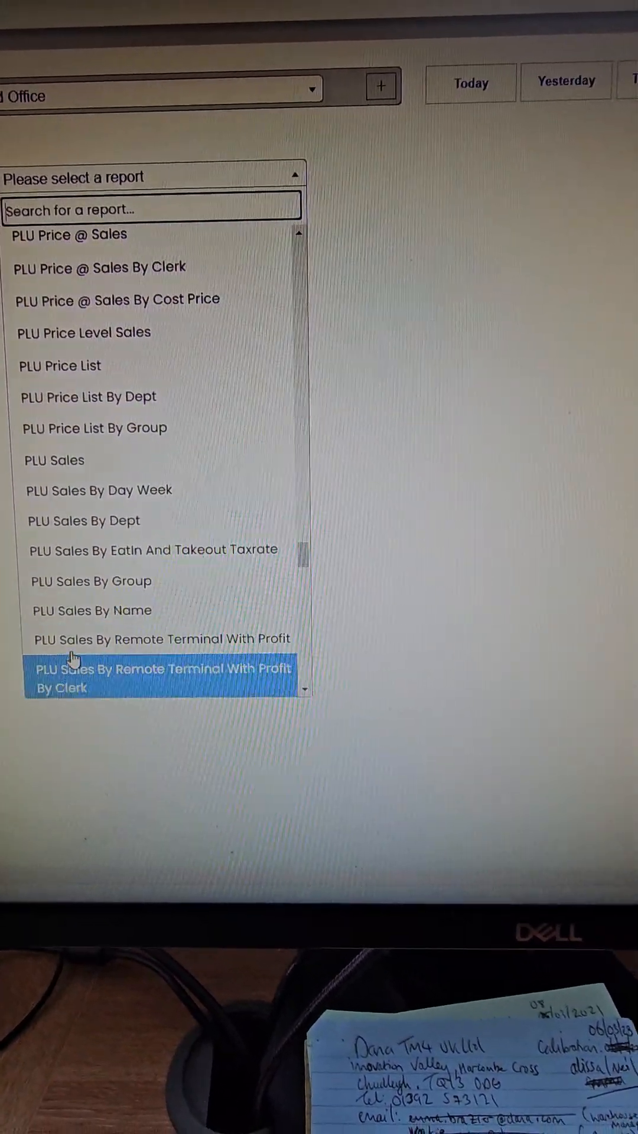
pyautogui.click(84, 521)
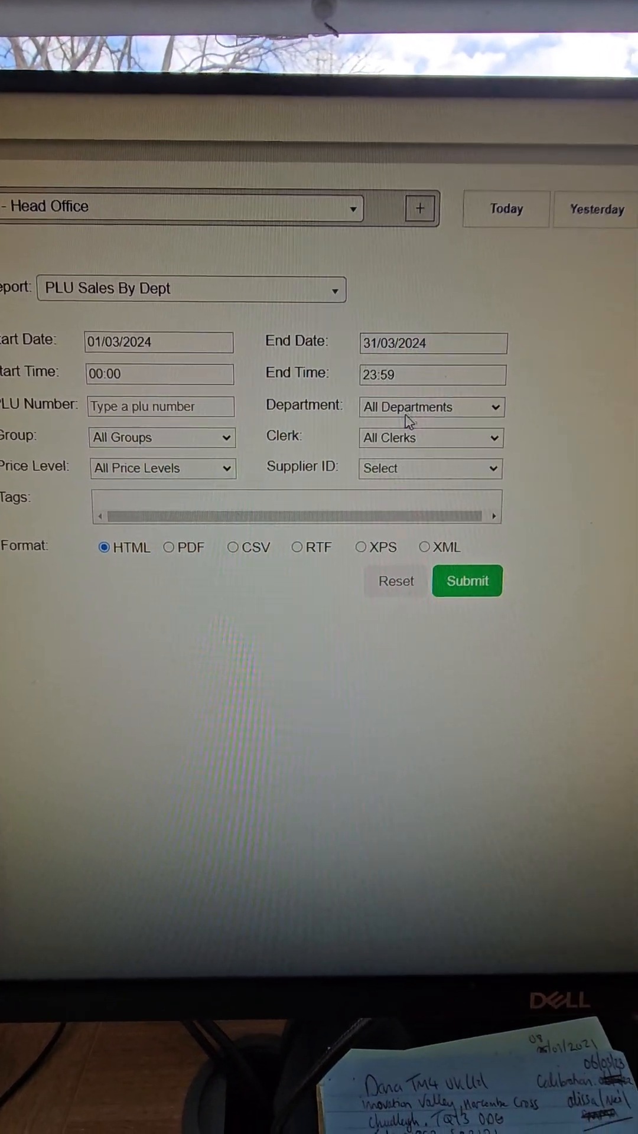
# Run the March 2024 PLU Sales By Dept report in HTML, then set up a Batch Report
pyautogui.click(431, 437)
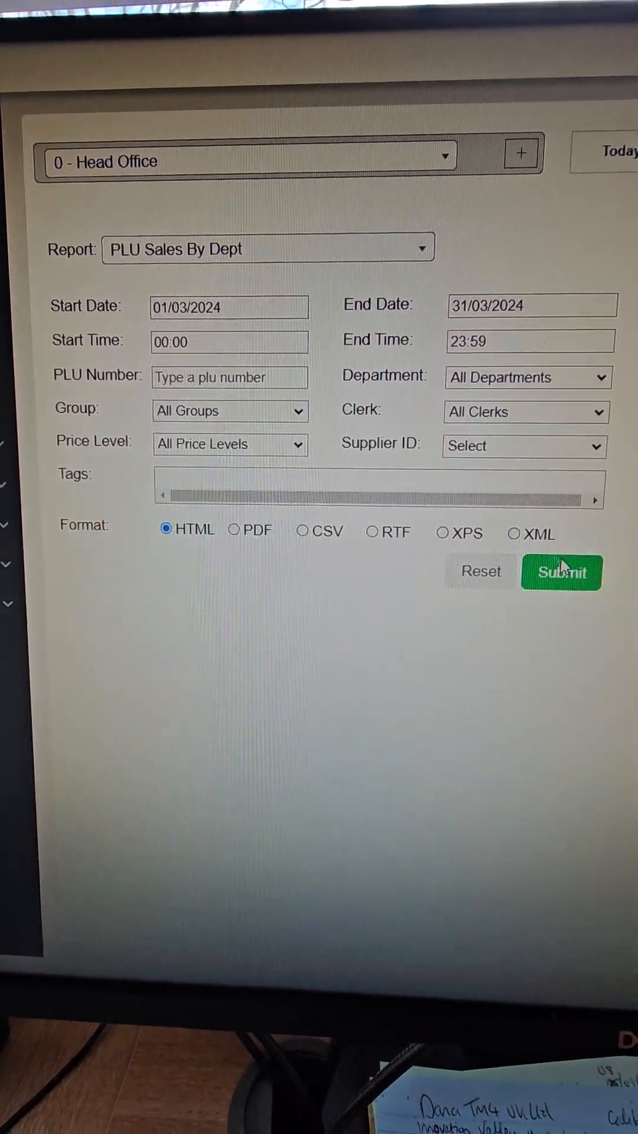
pyautogui.click(562, 571)
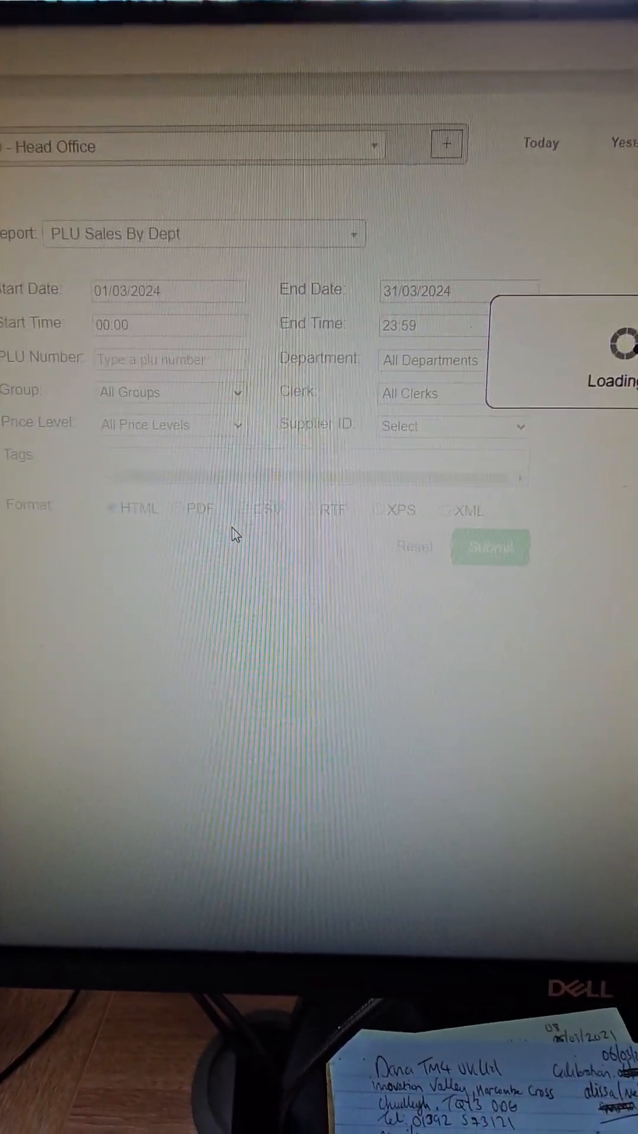
pyautogui.click(505, 520)
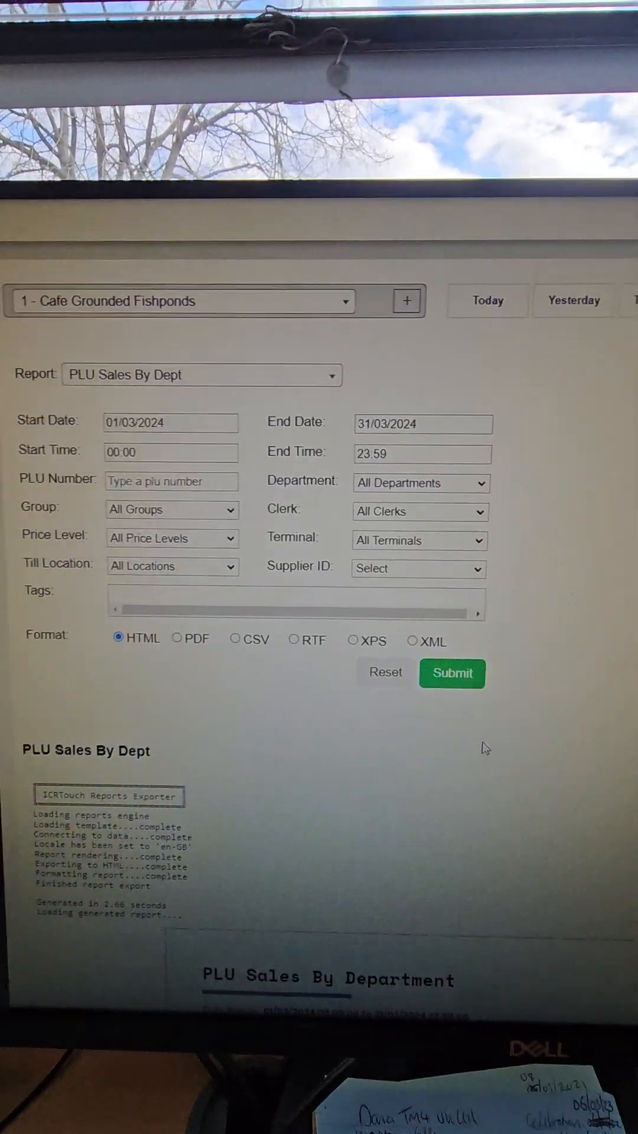
pyautogui.click(452, 672)
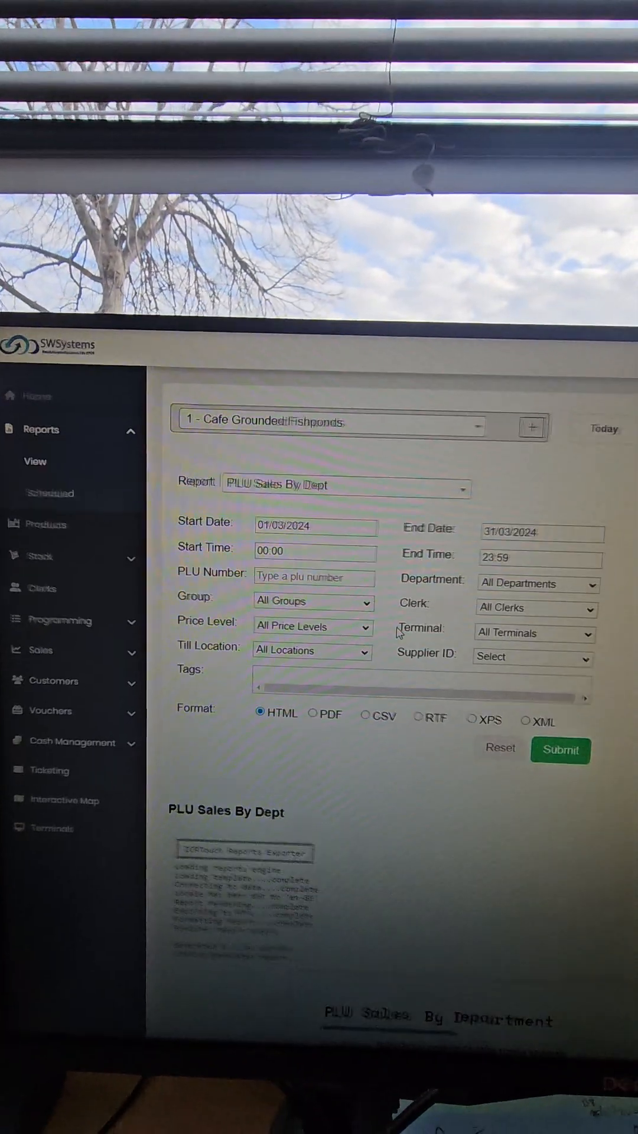
pyautogui.click(560, 750)
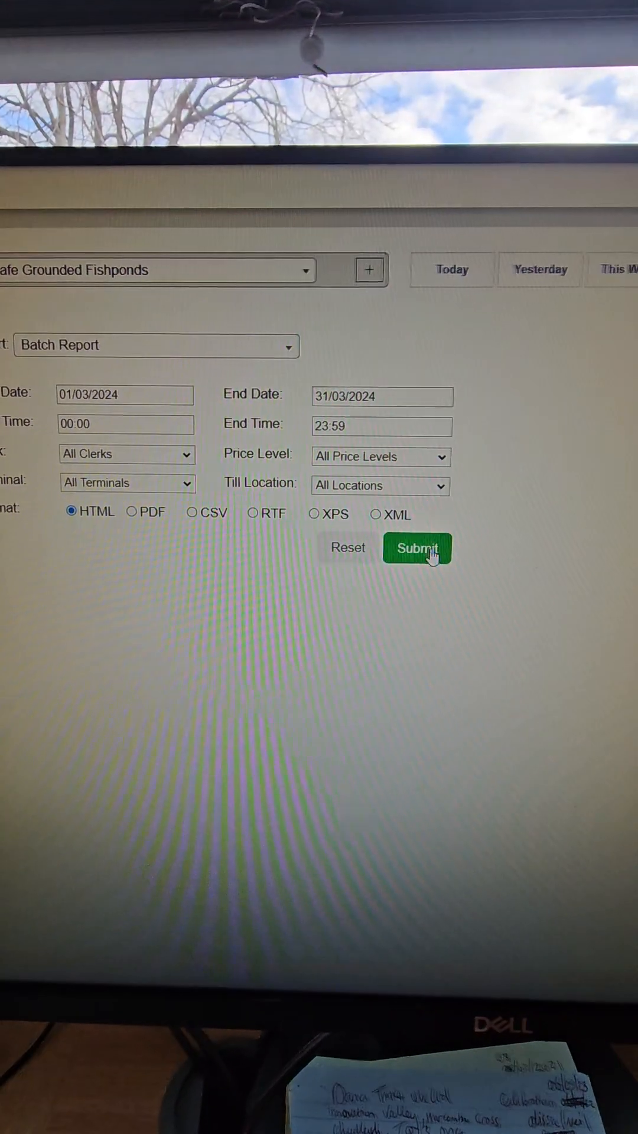
# Generate the March Batch Report and scroll through its fixed totals, finalise and transaction keys
pyautogui.click(416, 548)
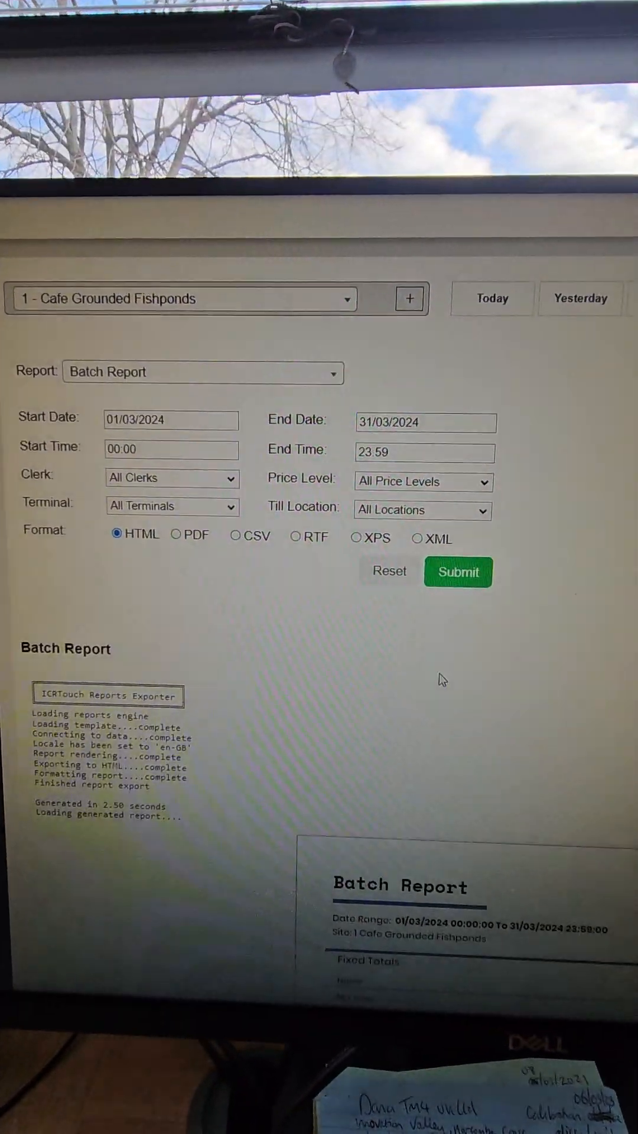
pyautogui.scroll(-3)
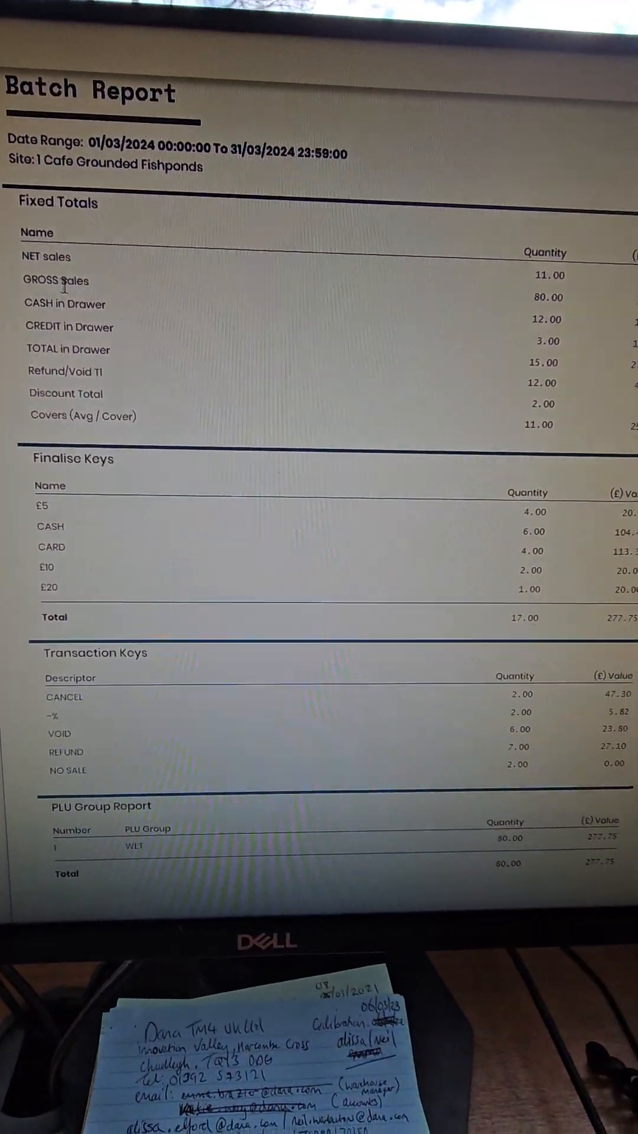
pyautogui.scroll(-3)
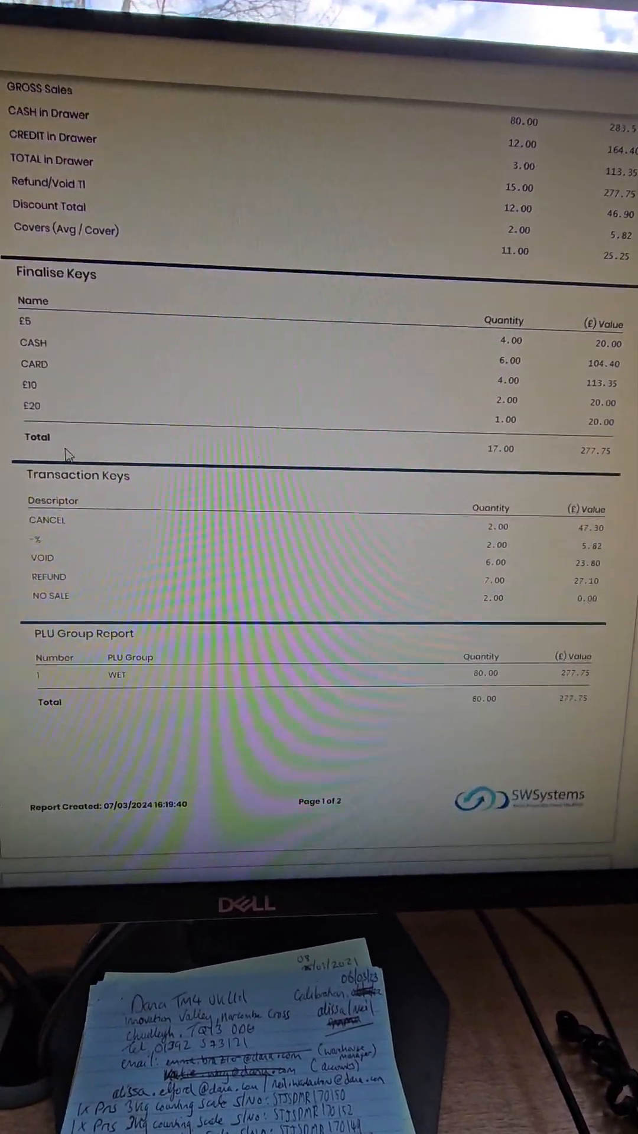
pyautogui.scroll(-3)
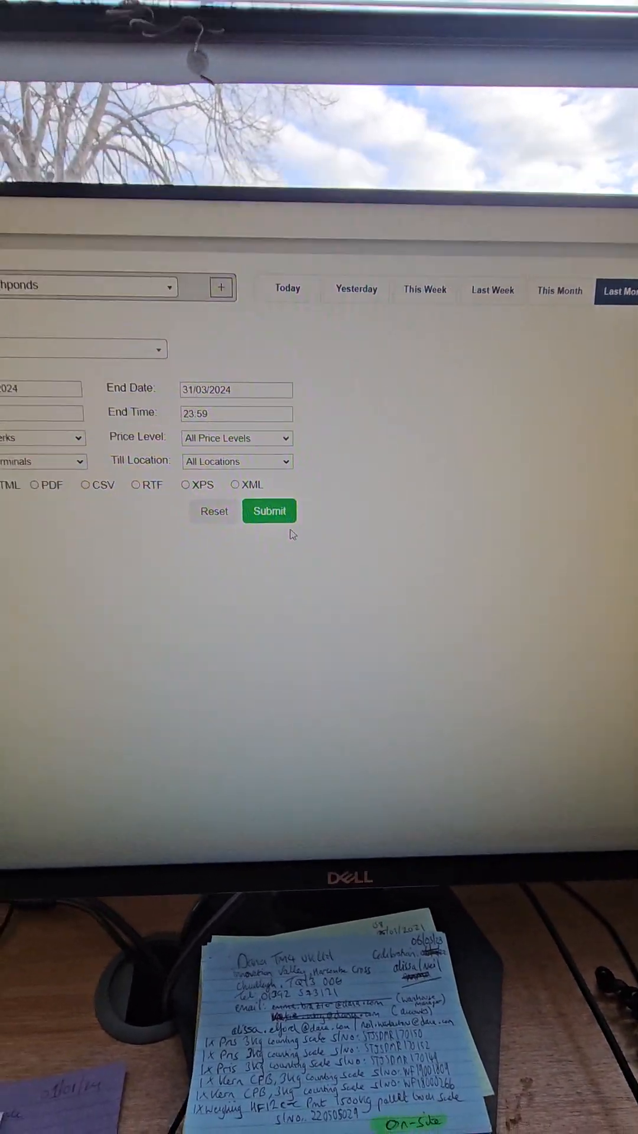
# Generate the March 2024 Tax Sales report and scroll through its VAT amounts
pyautogui.click(268, 510)
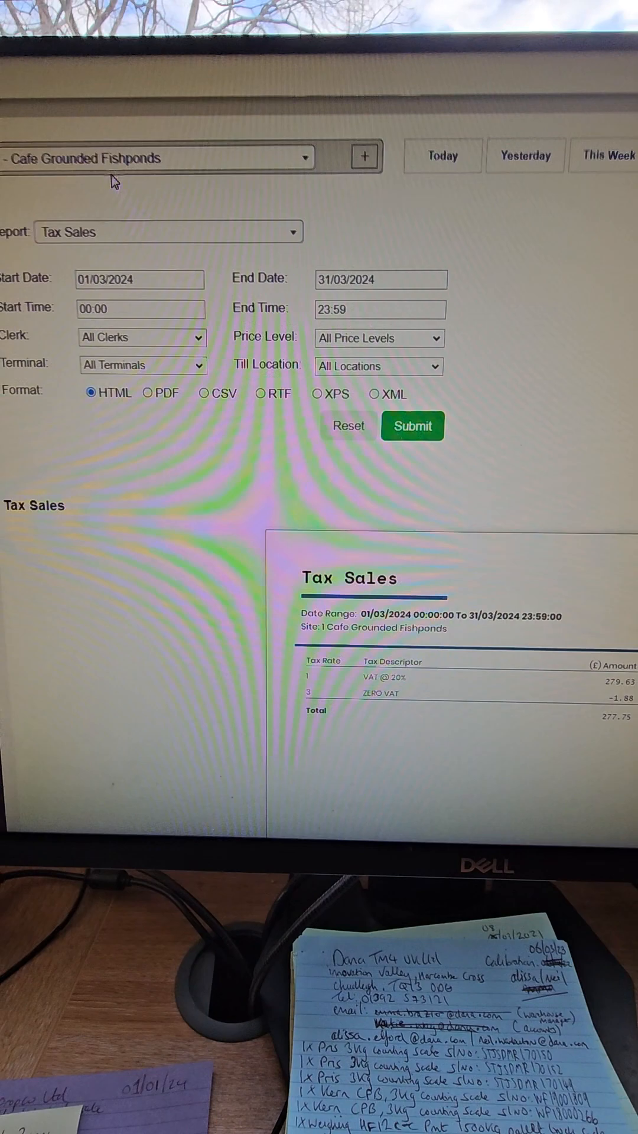
pyautogui.scroll(-3)
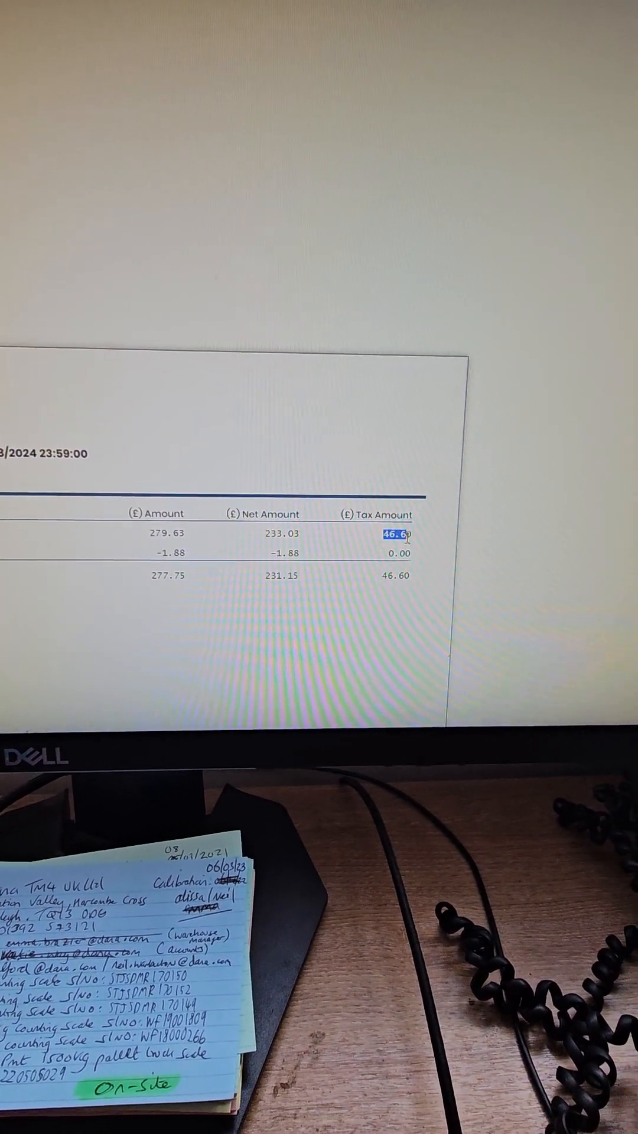
pyautogui.scroll(3)
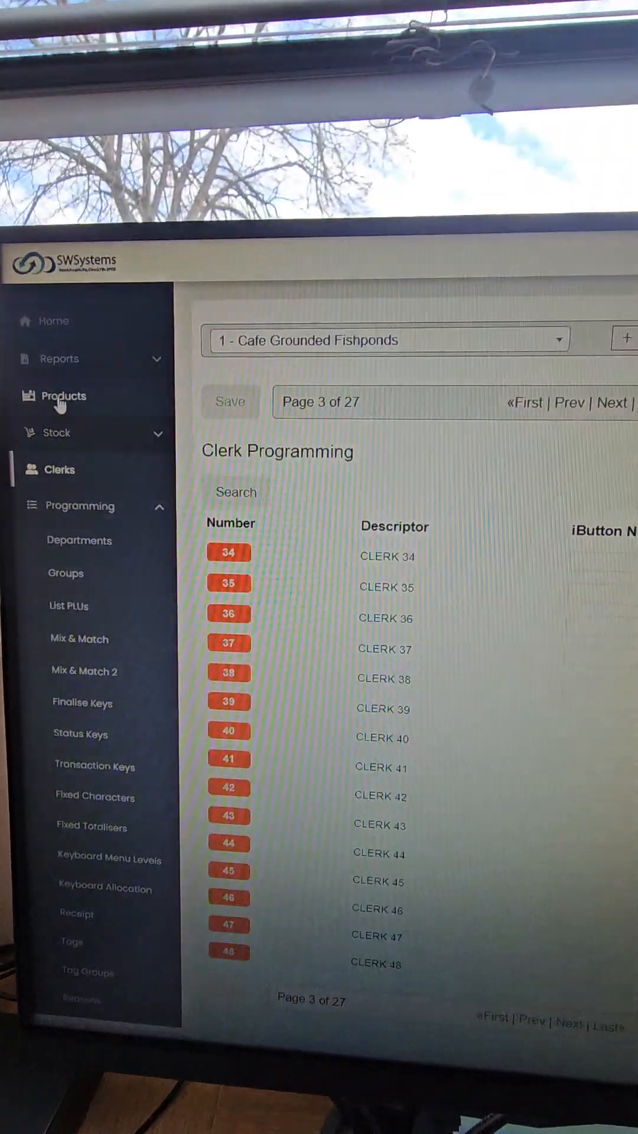
# Search PLU products by the HOT DRINKS department, listing Americano, Flat White, Mocha and Tea
pyautogui.click(69, 607)
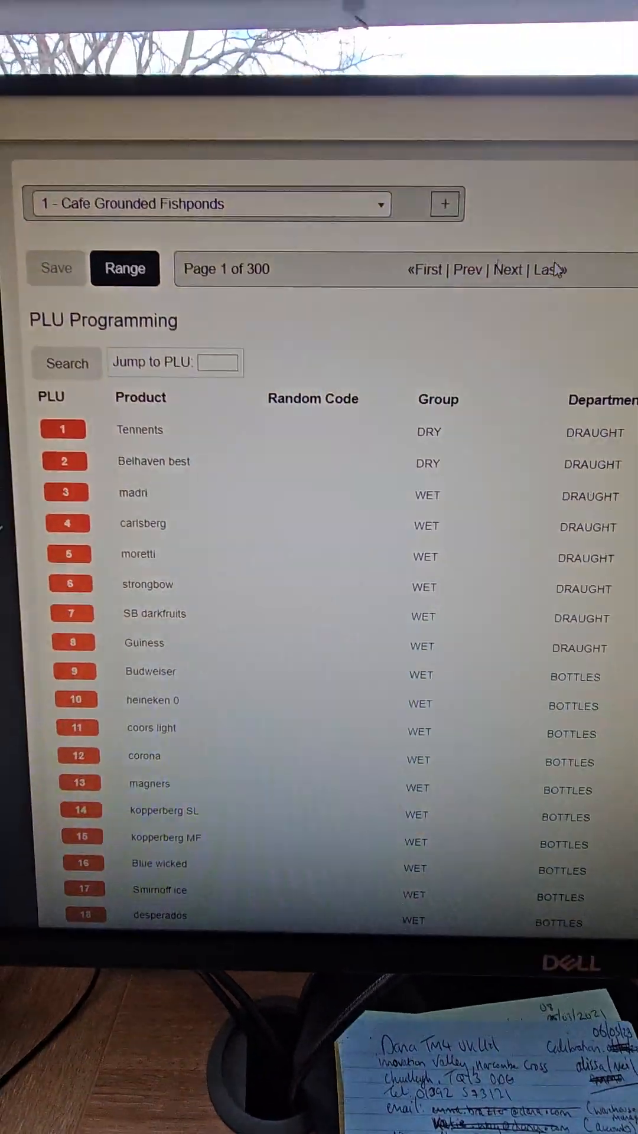
pyautogui.click(125, 268)
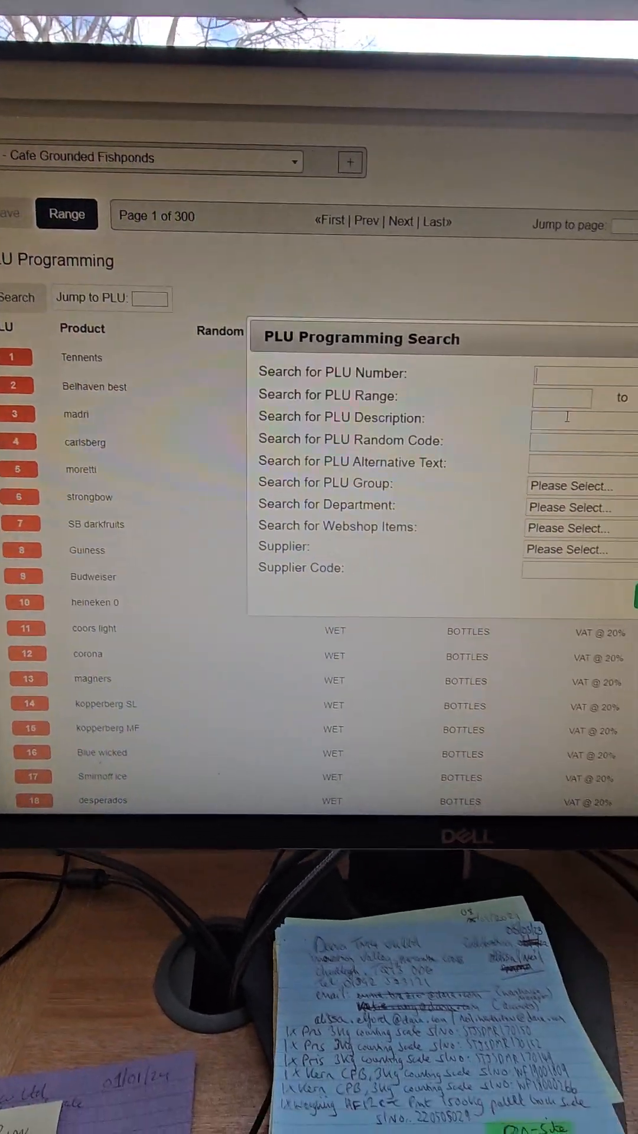
pyautogui.click(341, 502)
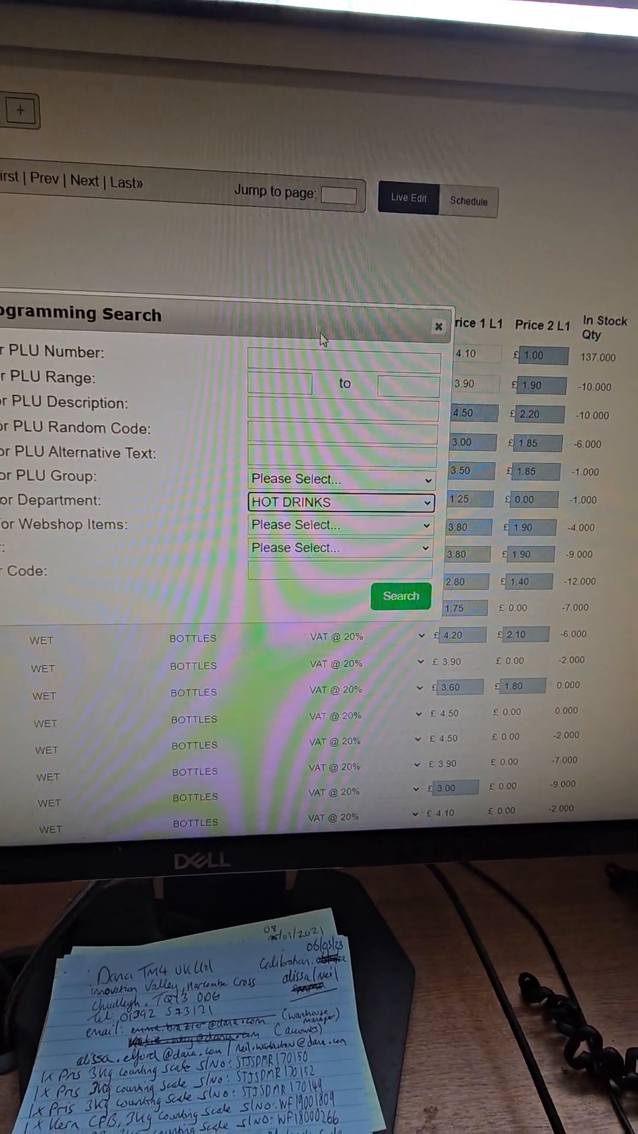
pyautogui.click(400, 598)
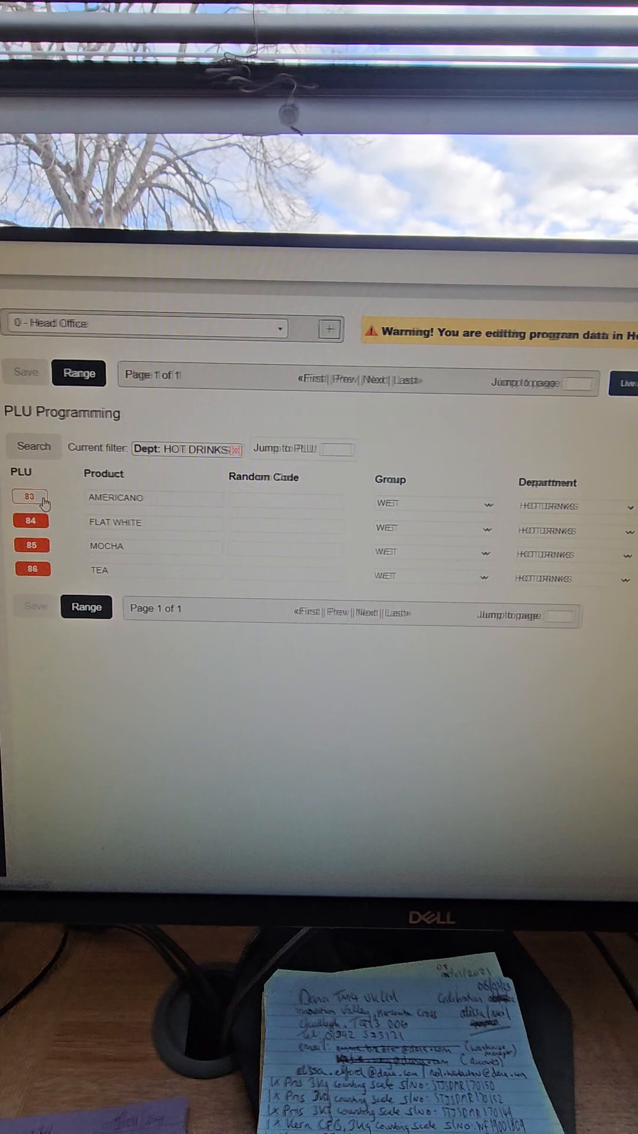
# Open Americano (PLU 83) and view its Option Windows, Stock and Terminal Flags tabs
pyautogui.click(29, 499)
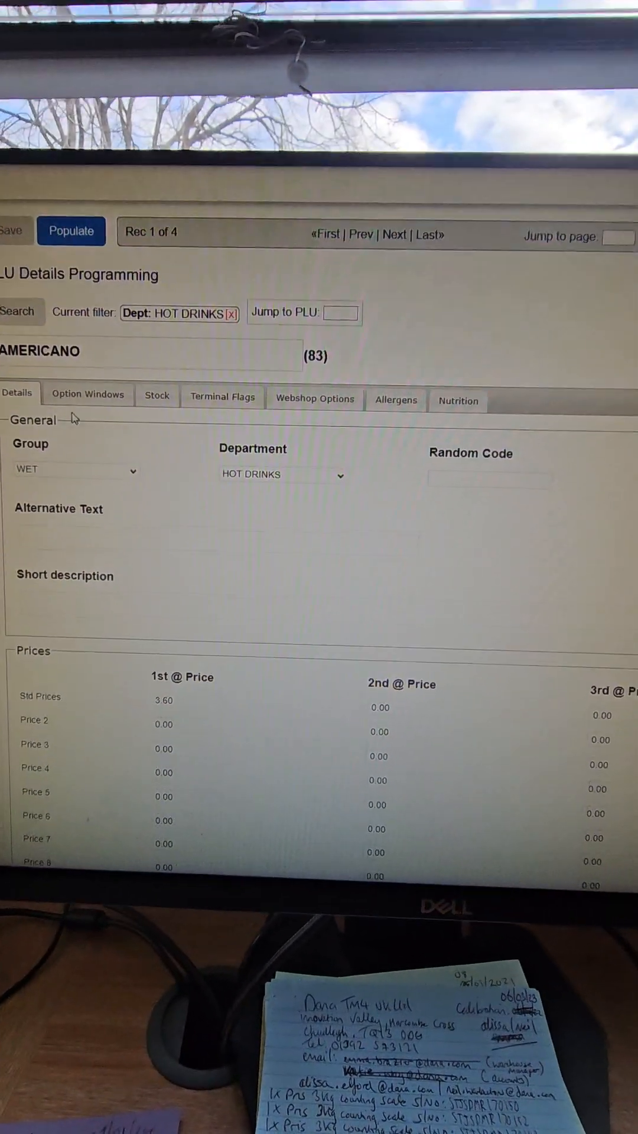
pyautogui.click(87, 396)
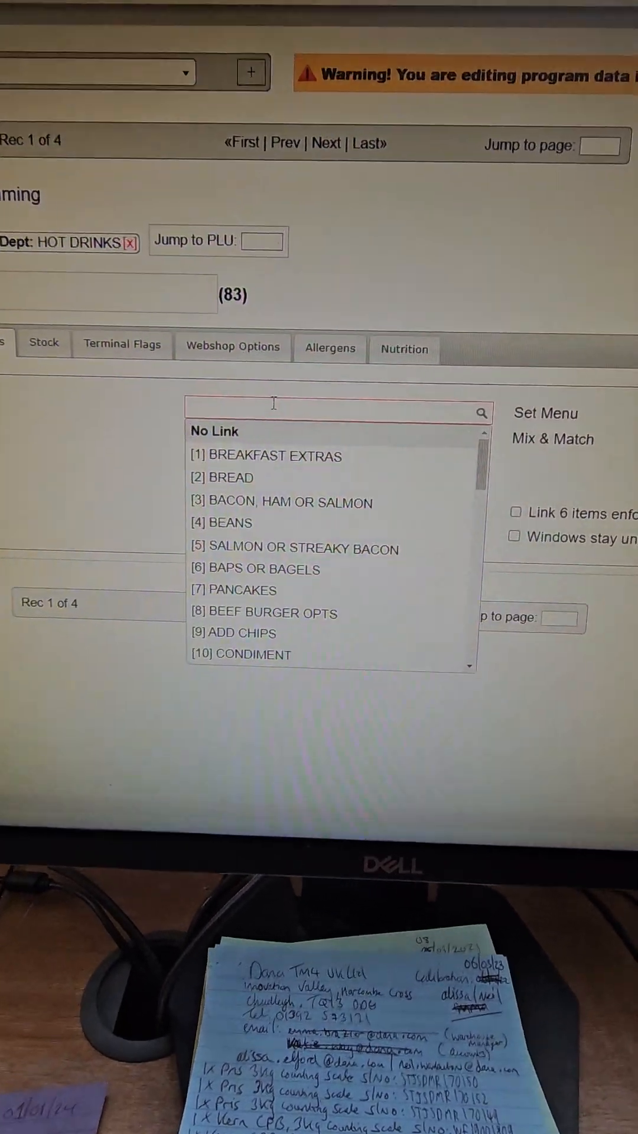
pyautogui.click(43, 342)
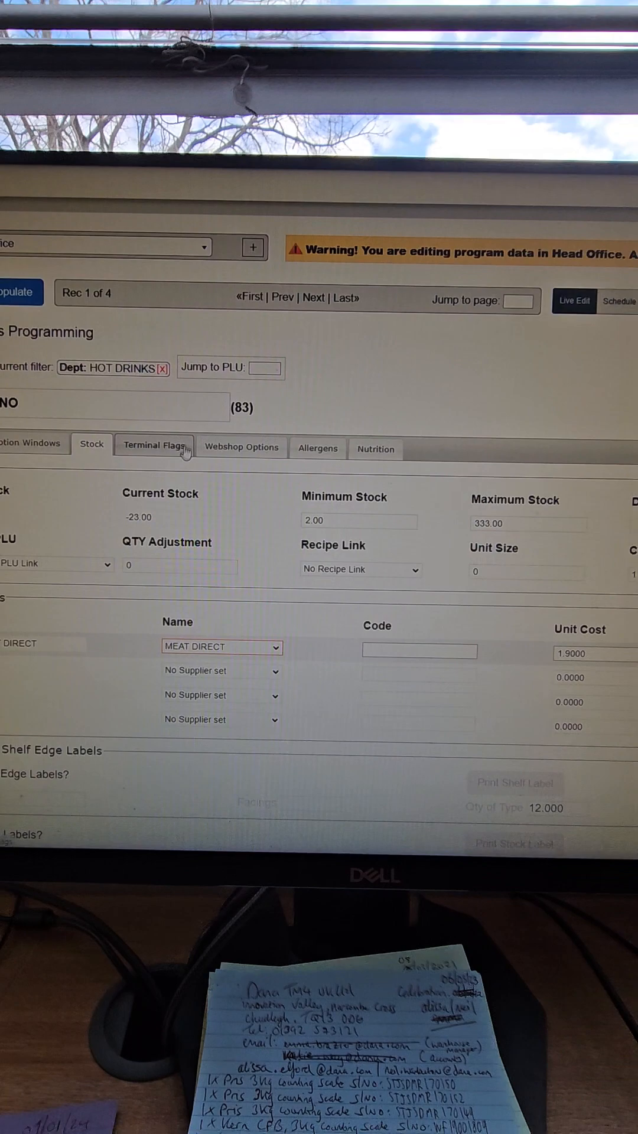
pyautogui.click(152, 445)
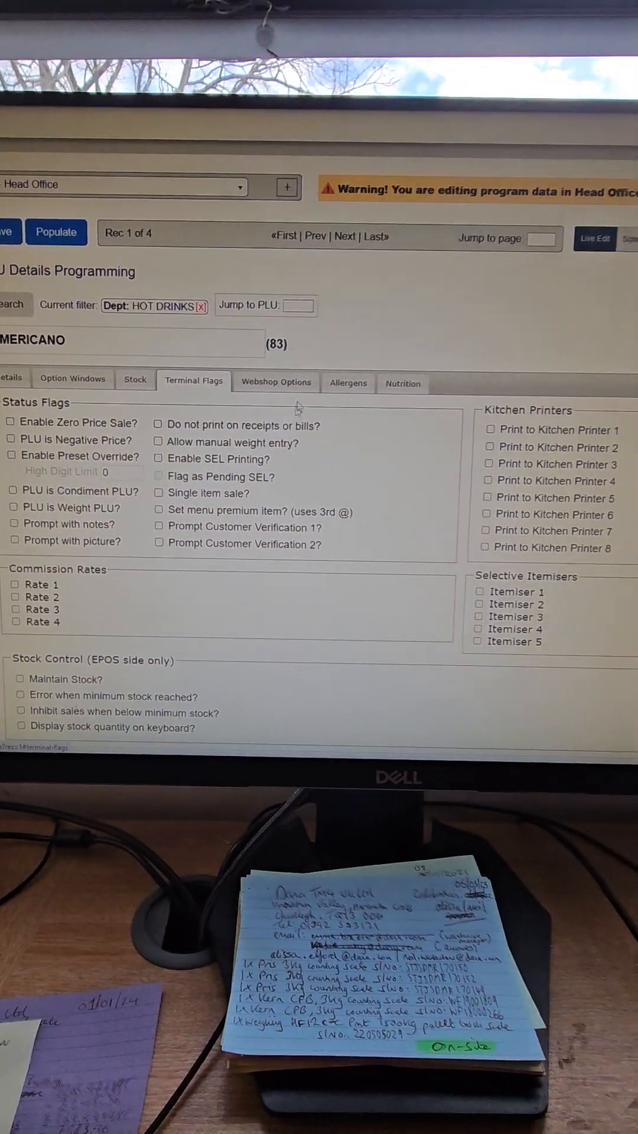
pyautogui.click(275, 382)
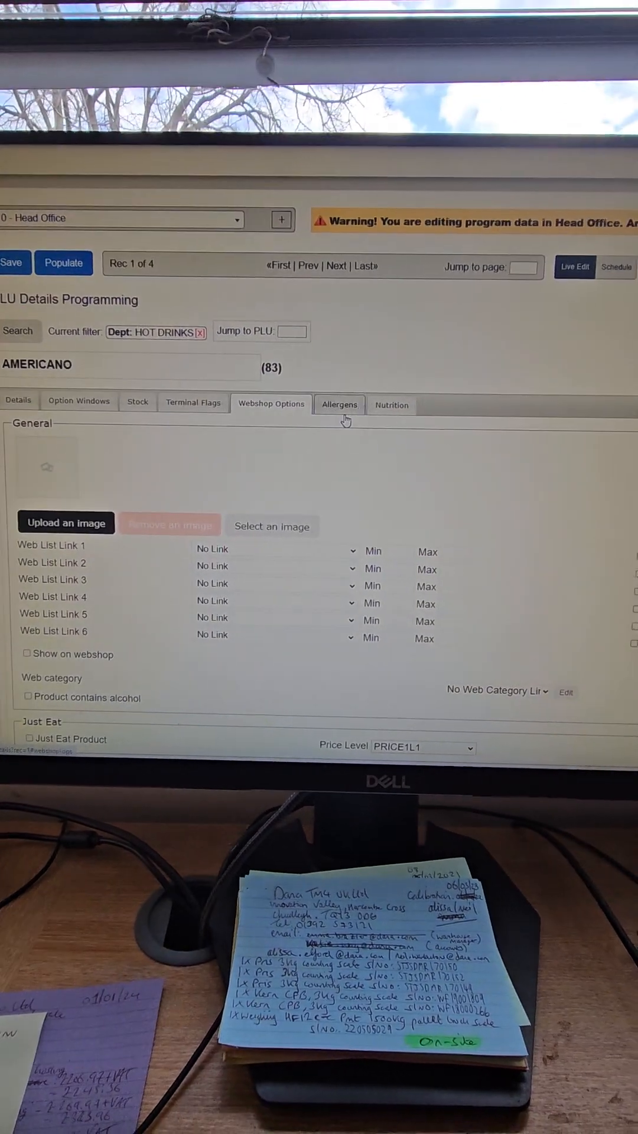
# Check Americano's allergens (gluten, eggs, milk, peanuts, sesame) and confirm saving the record
pyautogui.click(339, 404)
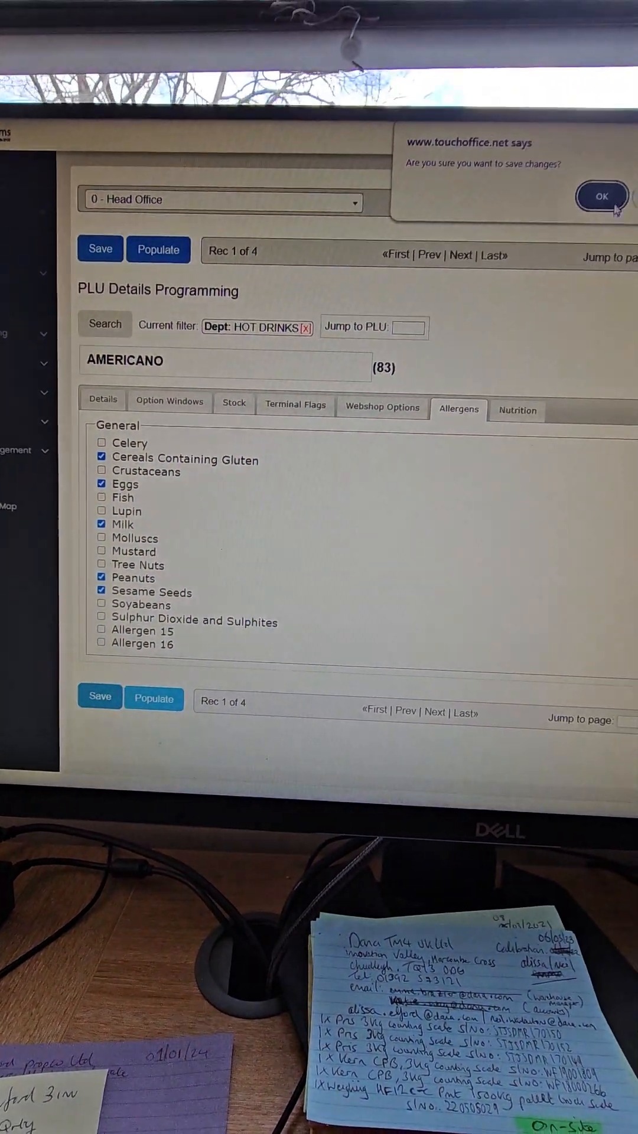
pyautogui.click(601, 197)
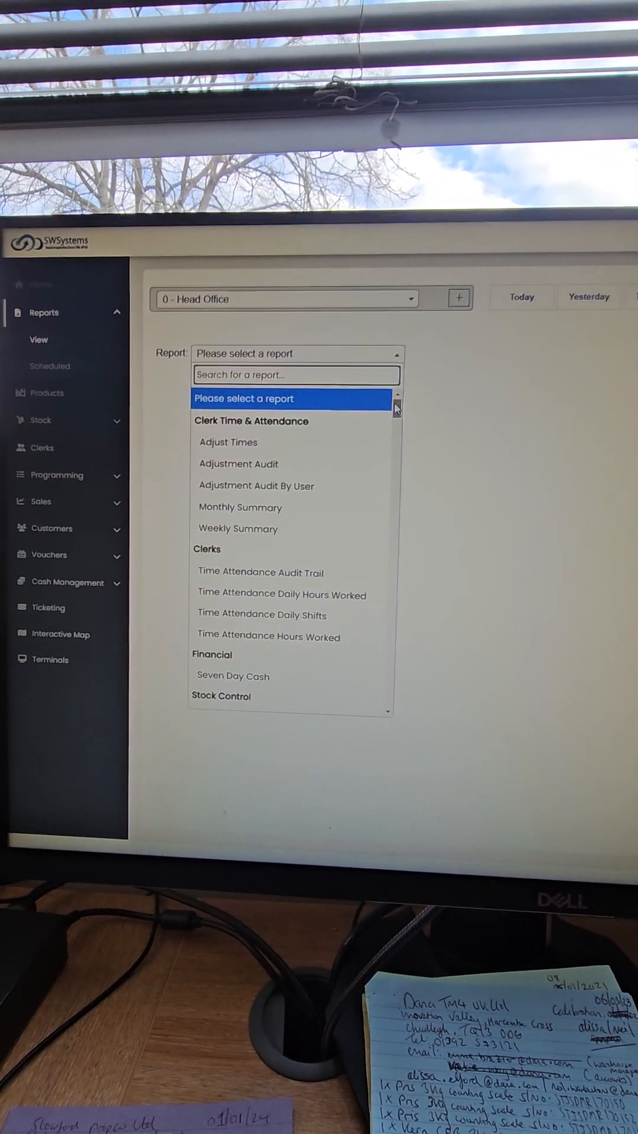
# Choose PLU Current Stock from the Reports > View report list
pyautogui.scroll(-3)
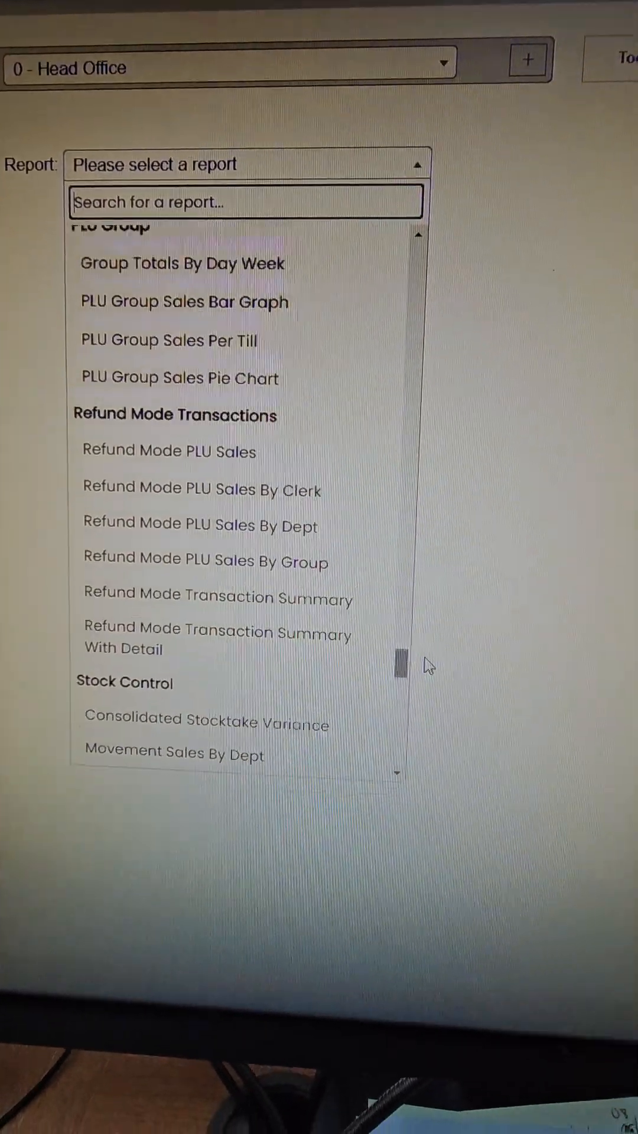
pyautogui.scroll(-3)
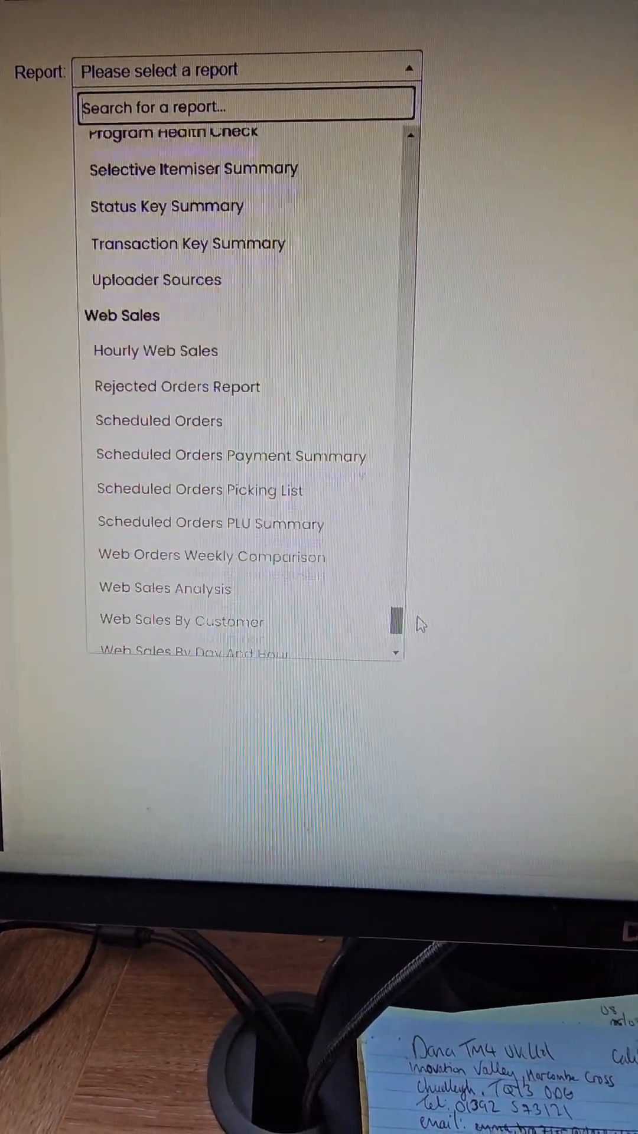
pyautogui.scroll(3)
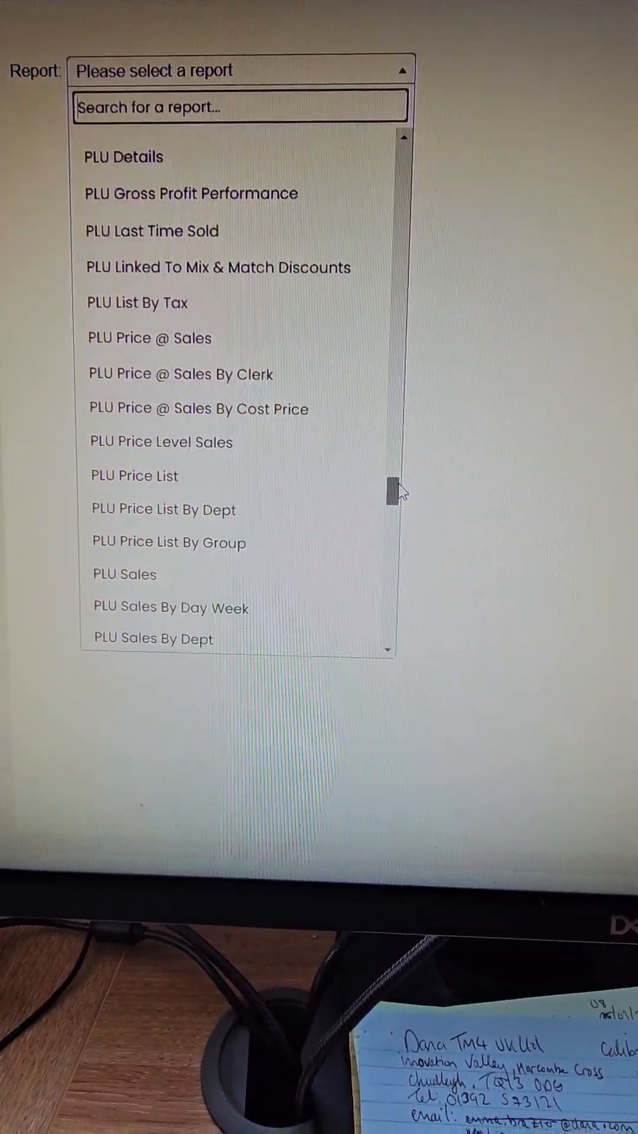
pyautogui.scroll(3)
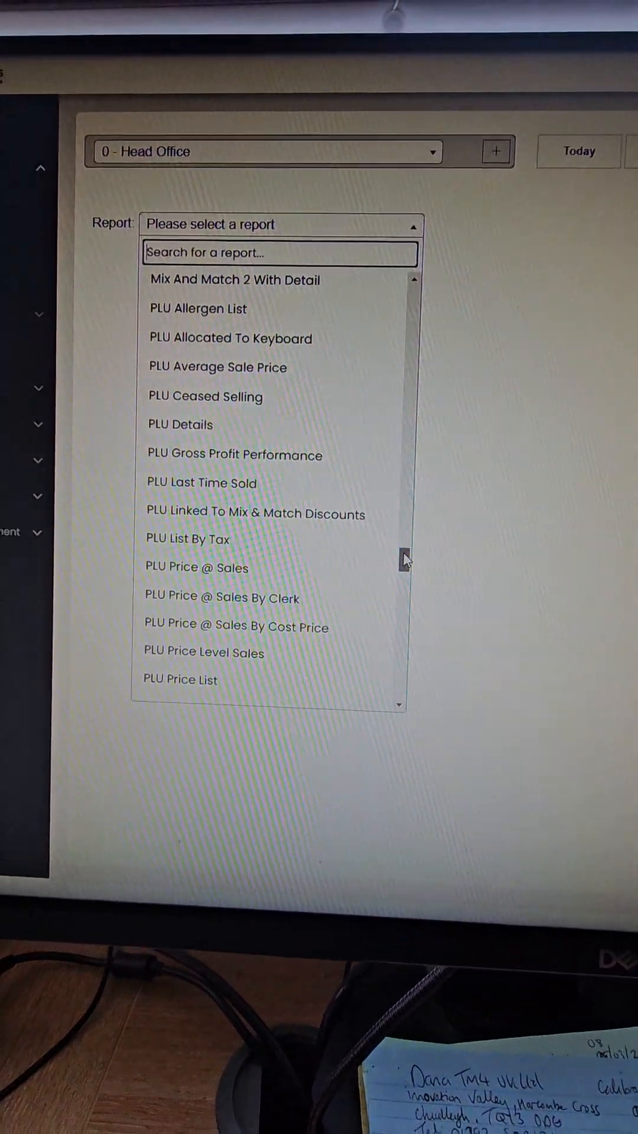
pyautogui.scroll(-3)
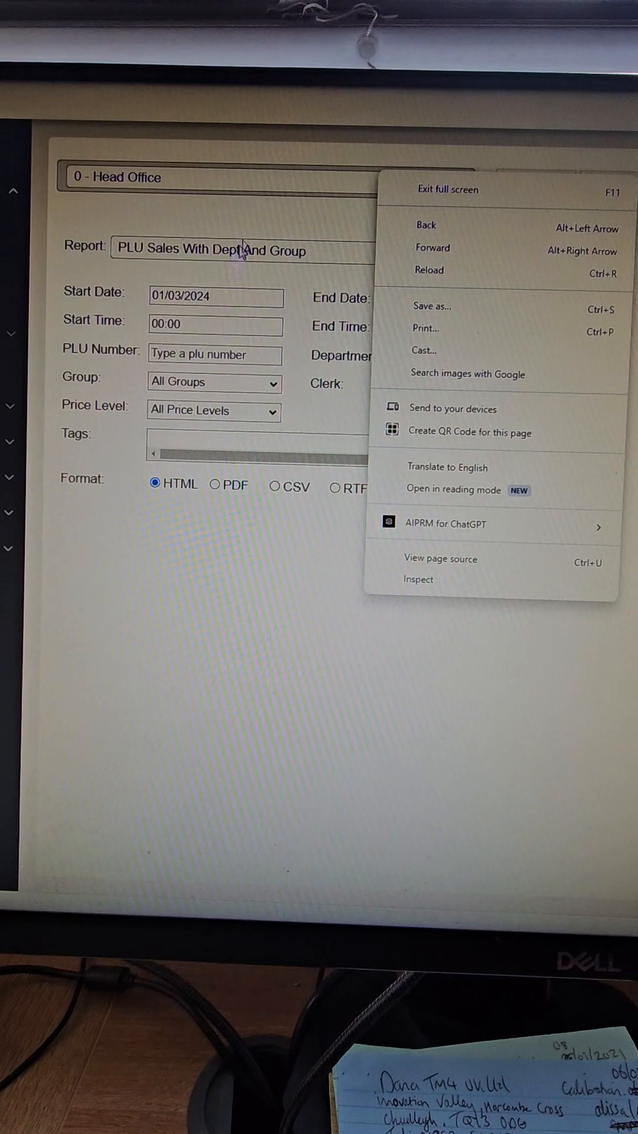
pyautogui.click(239, 249)
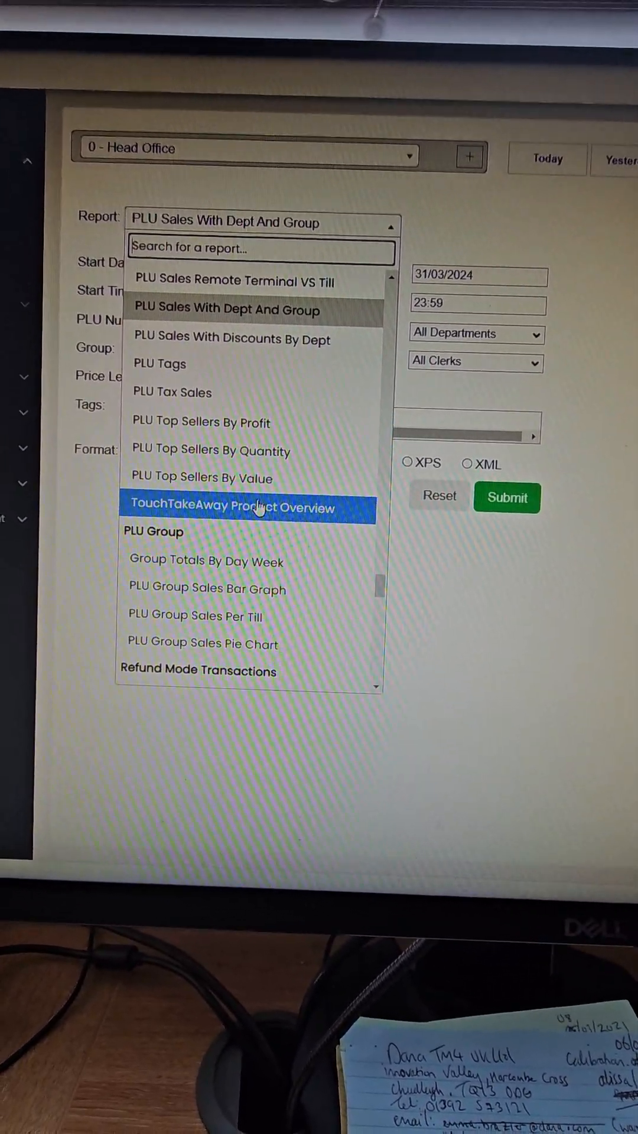
pyautogui.scroll(-3)
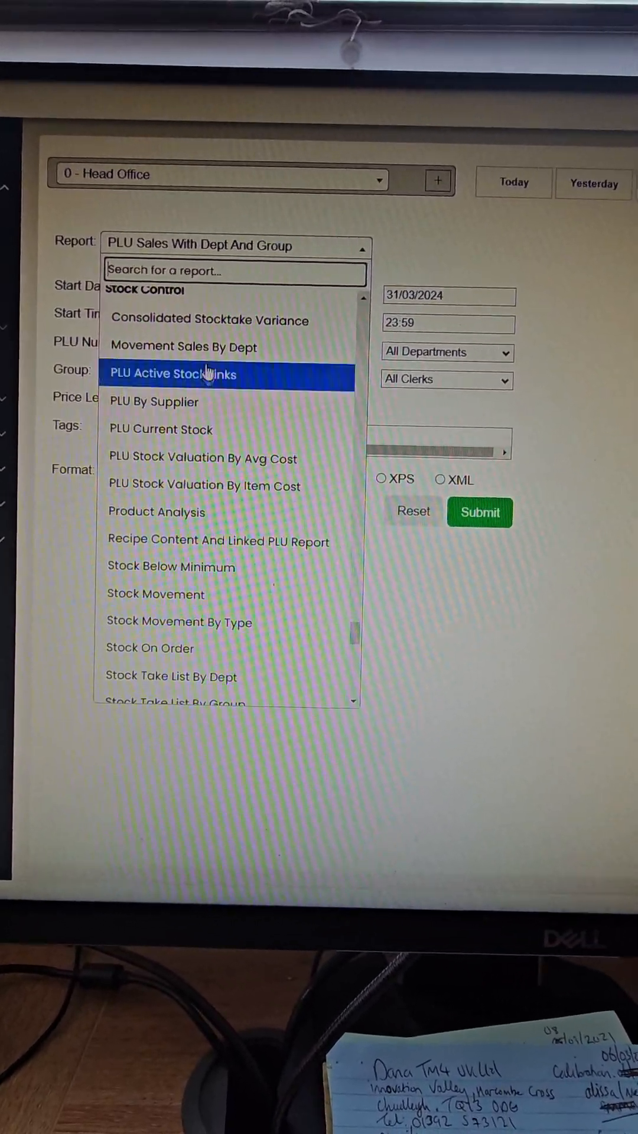
pyautogui.click(160, 428)
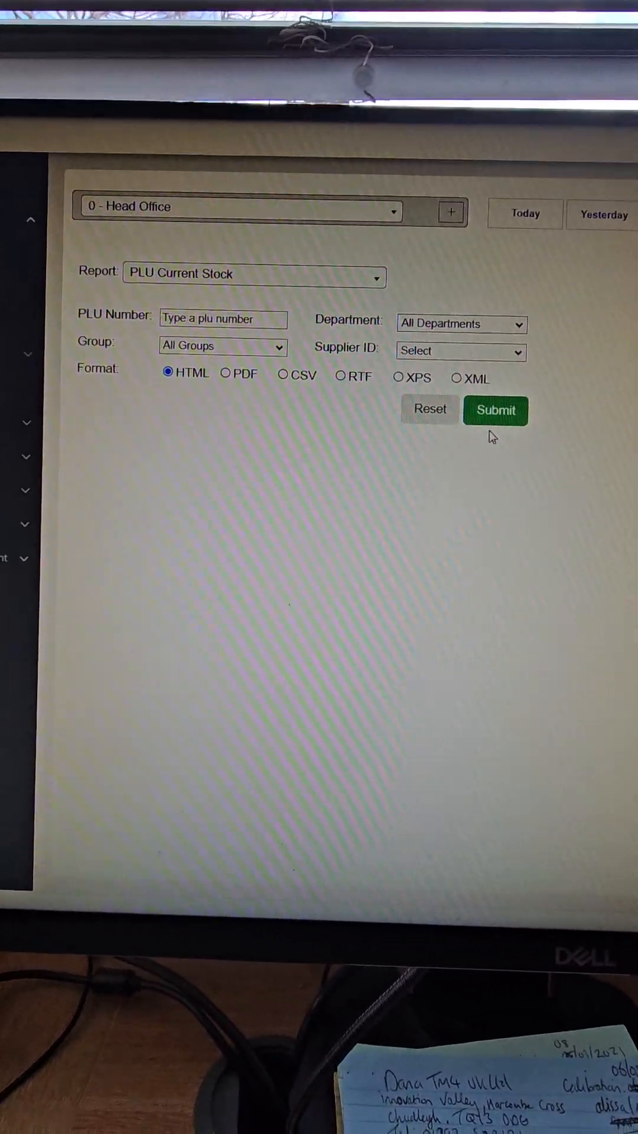
# Run PLU Current Stock for all departments, then rerun it for HOT DRINKS only
pyautogui.click(495, 410)
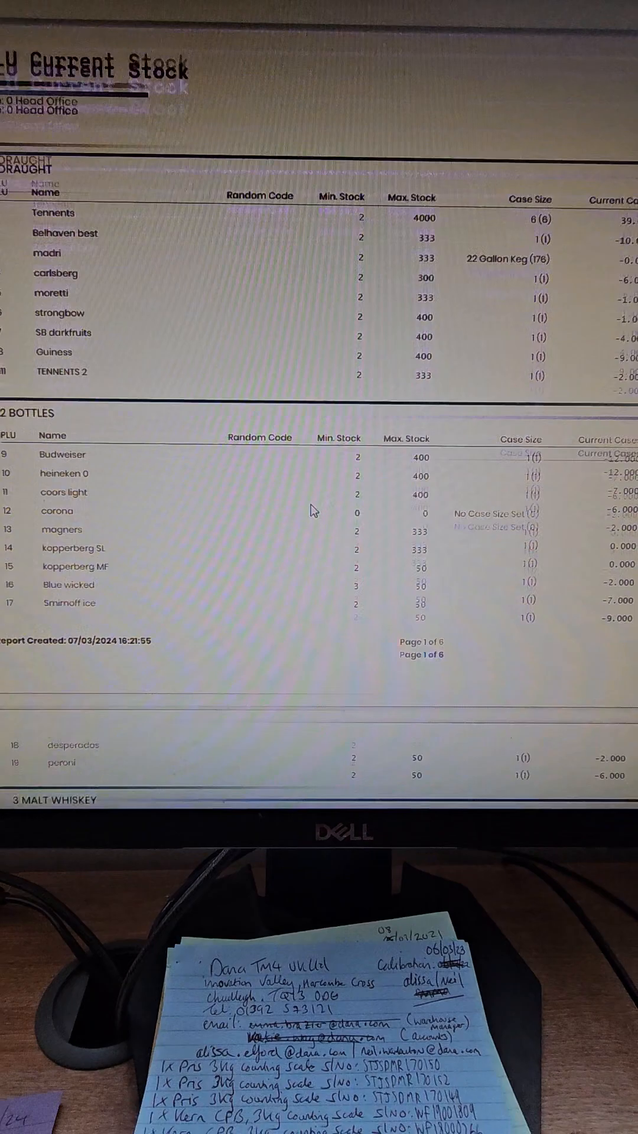
pyautogui.click(424, 473)
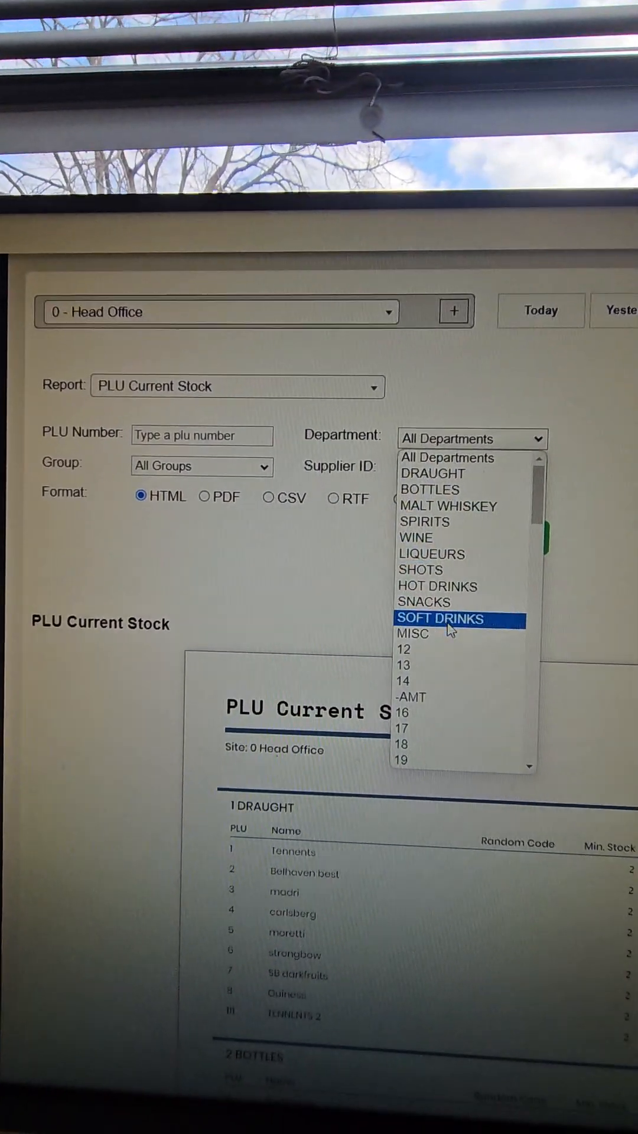
pyautogui.click(437, 587)
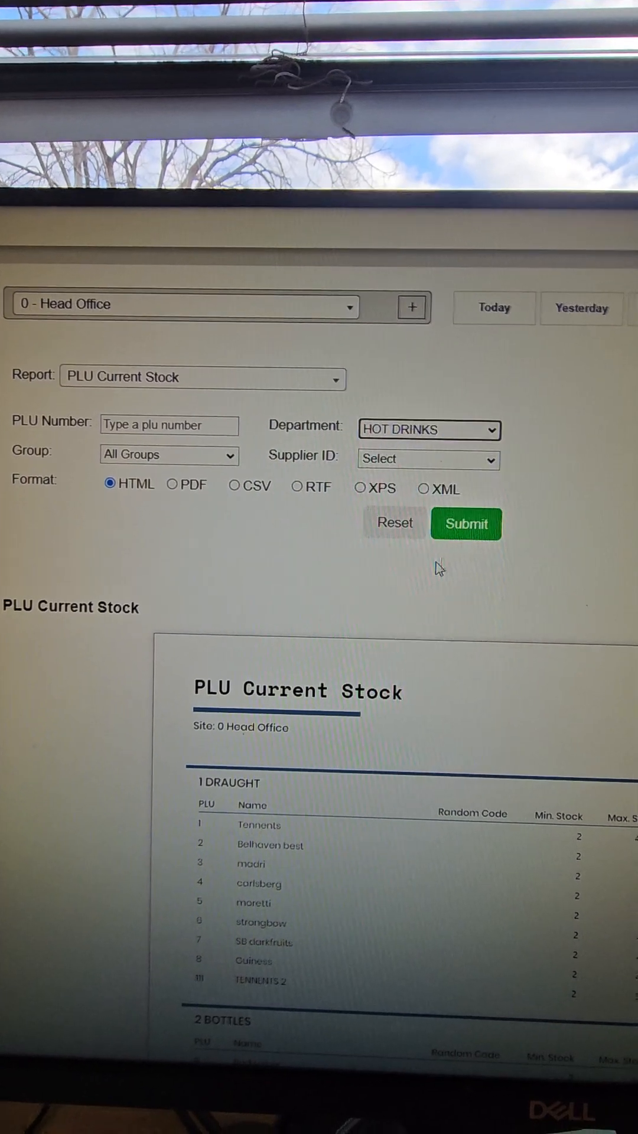
pyautogui.click(466, 522)
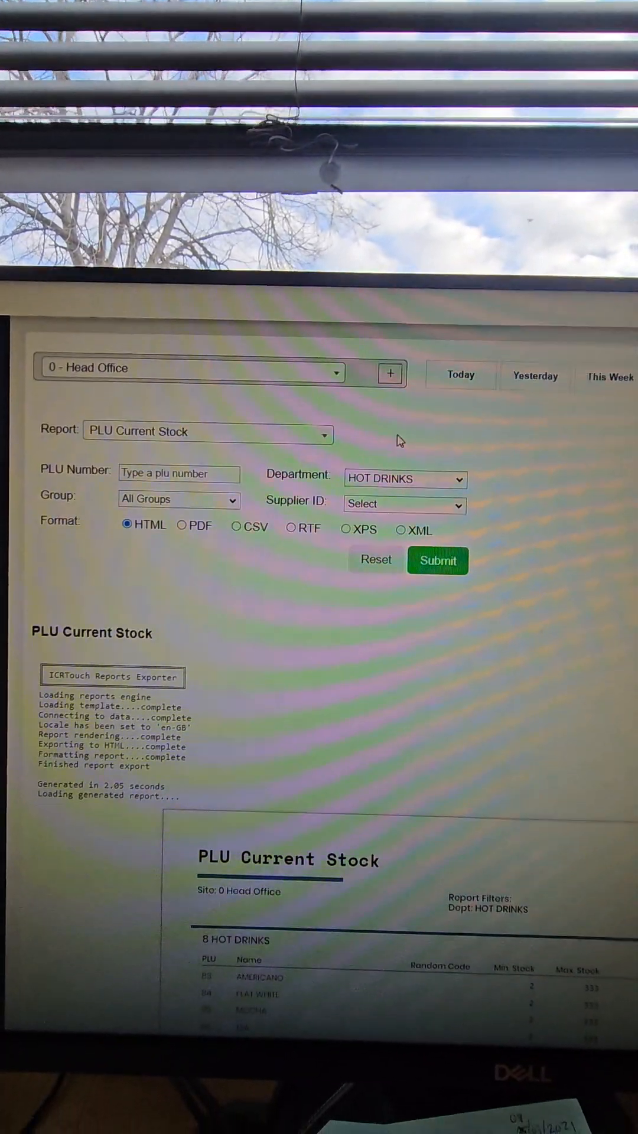
pyautogui.scroll(-3)
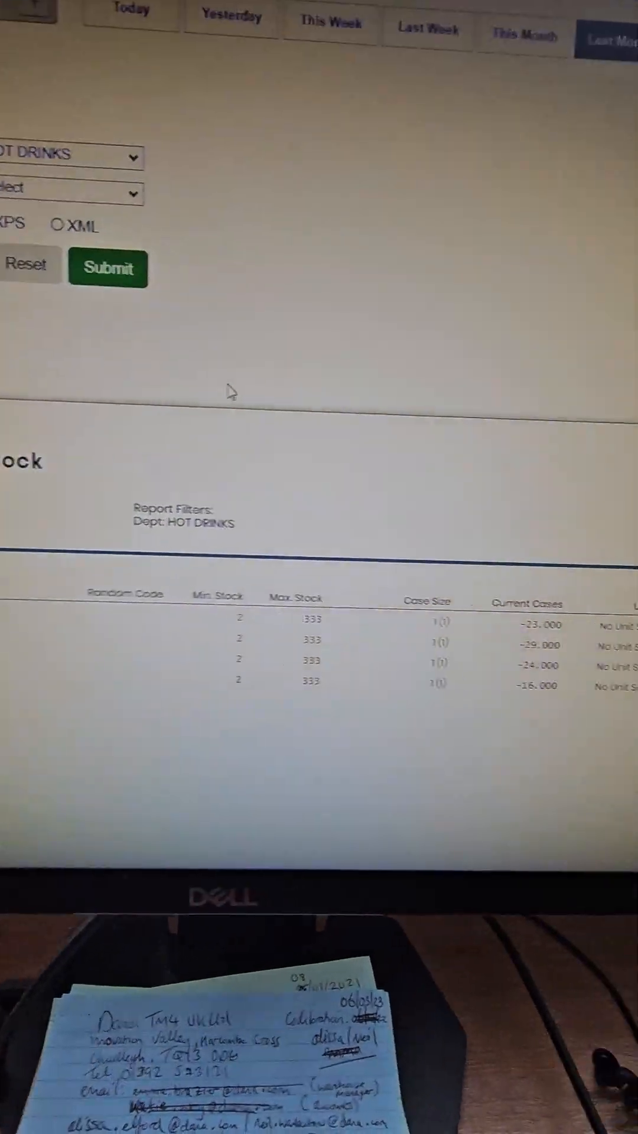
pyautogui.scroll(3)
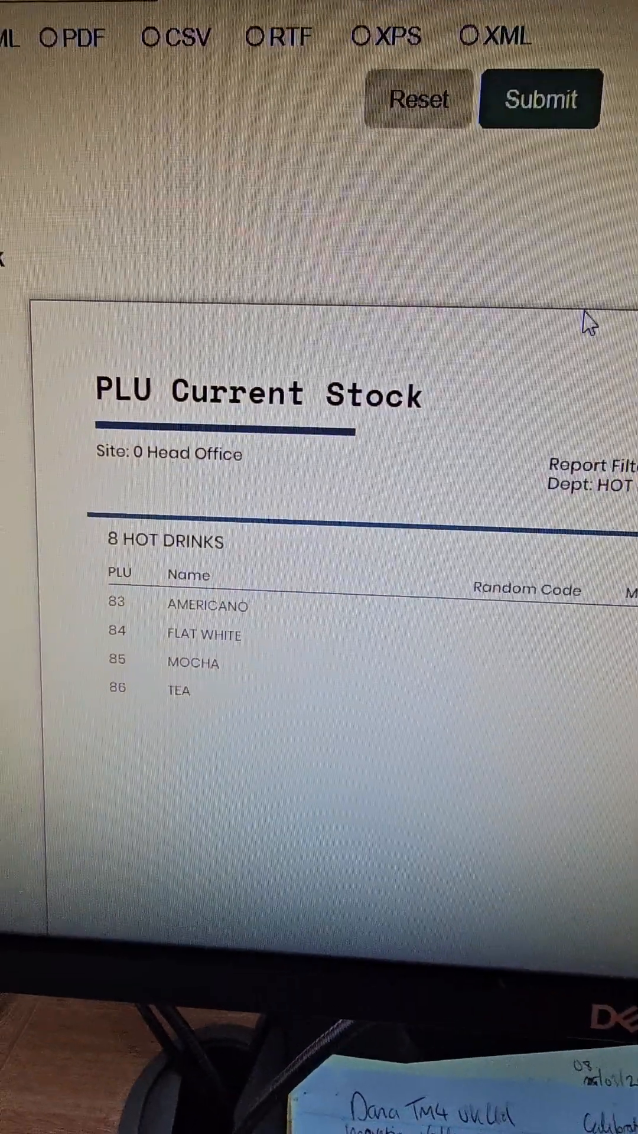
pyautogui.click(280, 213)
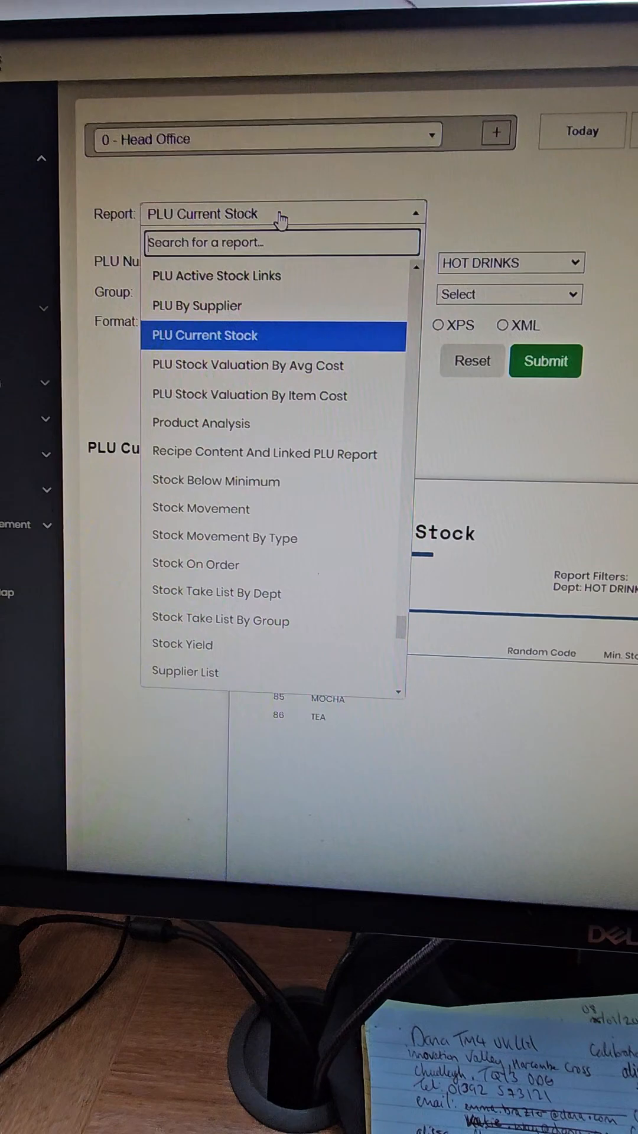
# Run the Product Analysis report for HOT DRINKS and review the 76 items totalling 269.63
pyautogui.click(200, 423)
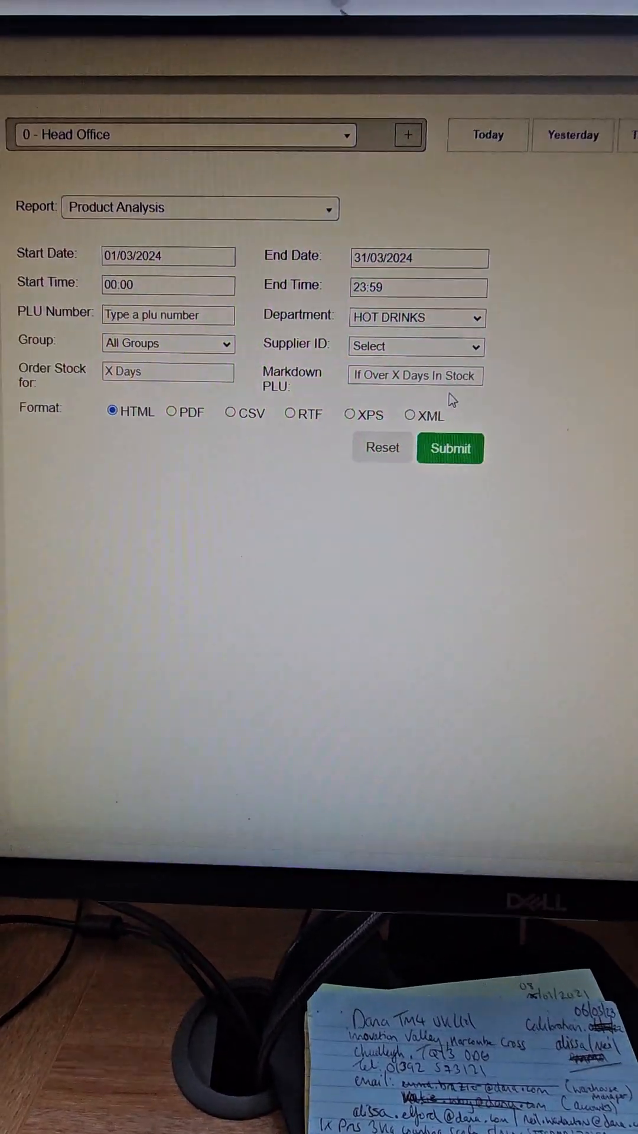
pyautogui.click(449, 448)
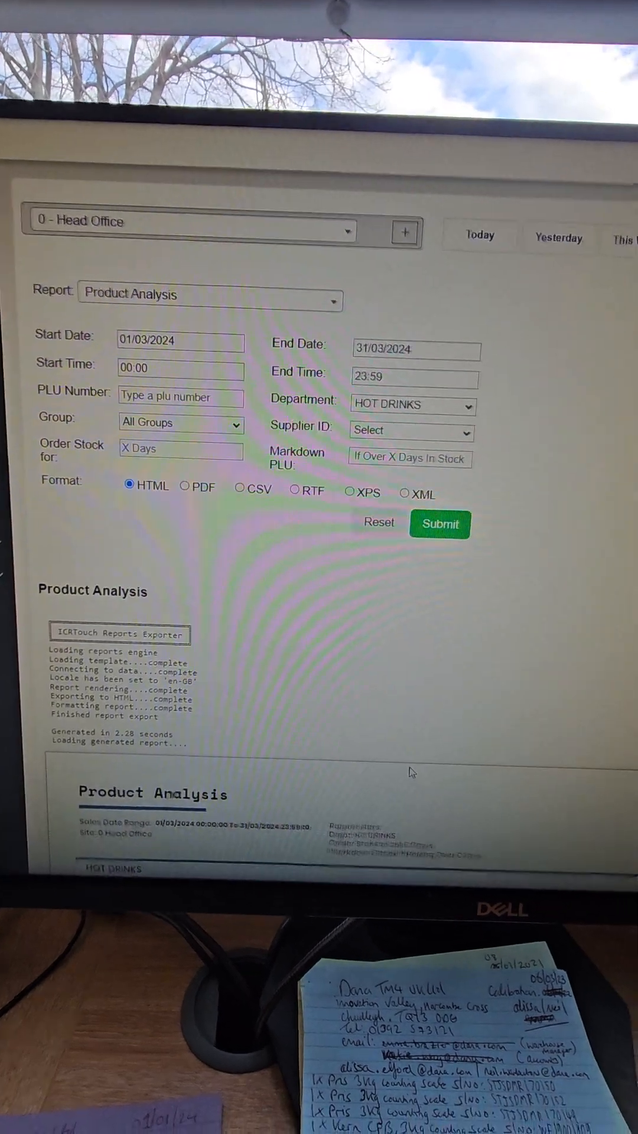
pyautogui.scroll(-3)
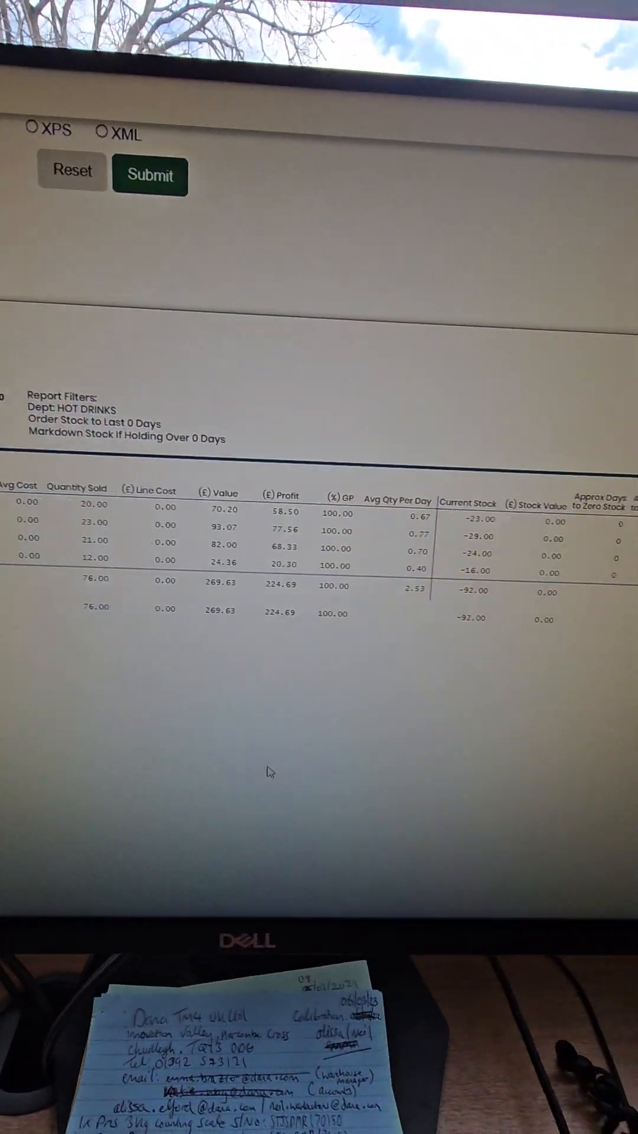
pyautogui.scroll(3)
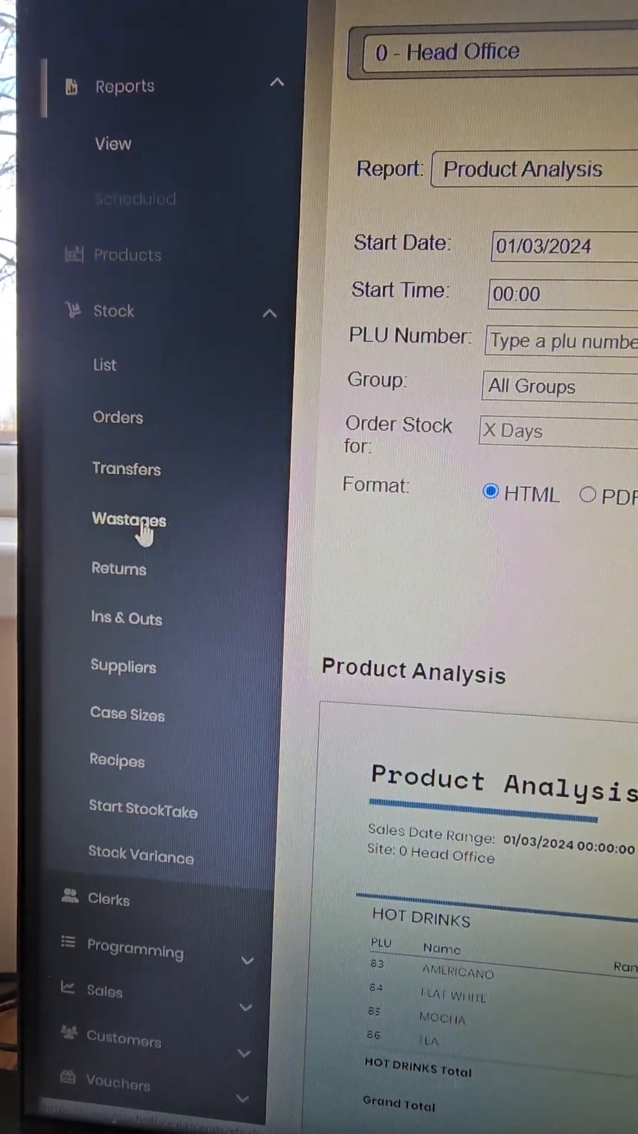
# Create a MEAT DIRECT stock order for items currently below minimum stock
pyautogui.scroll(-3)
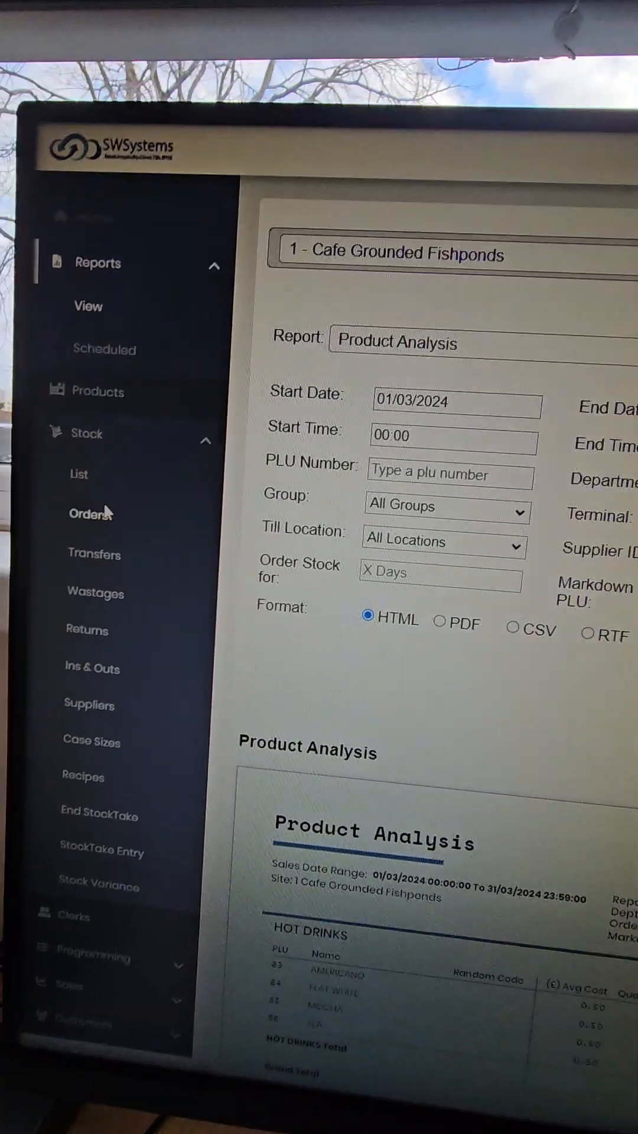
pyautogui.click(91, 513)
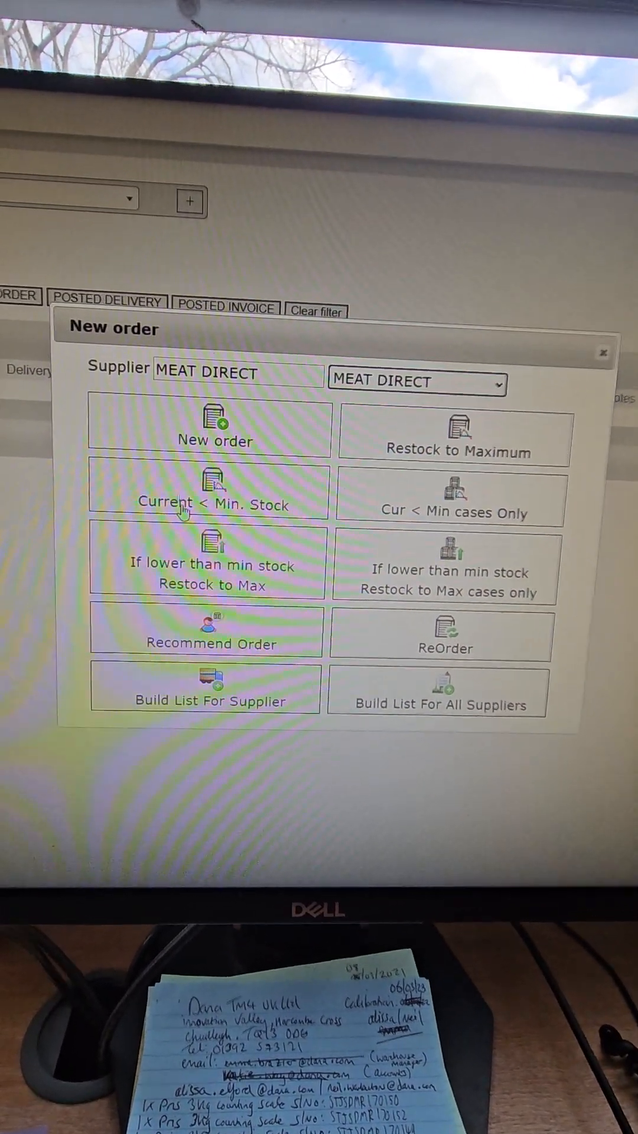
pyautogui.click(212, 437)
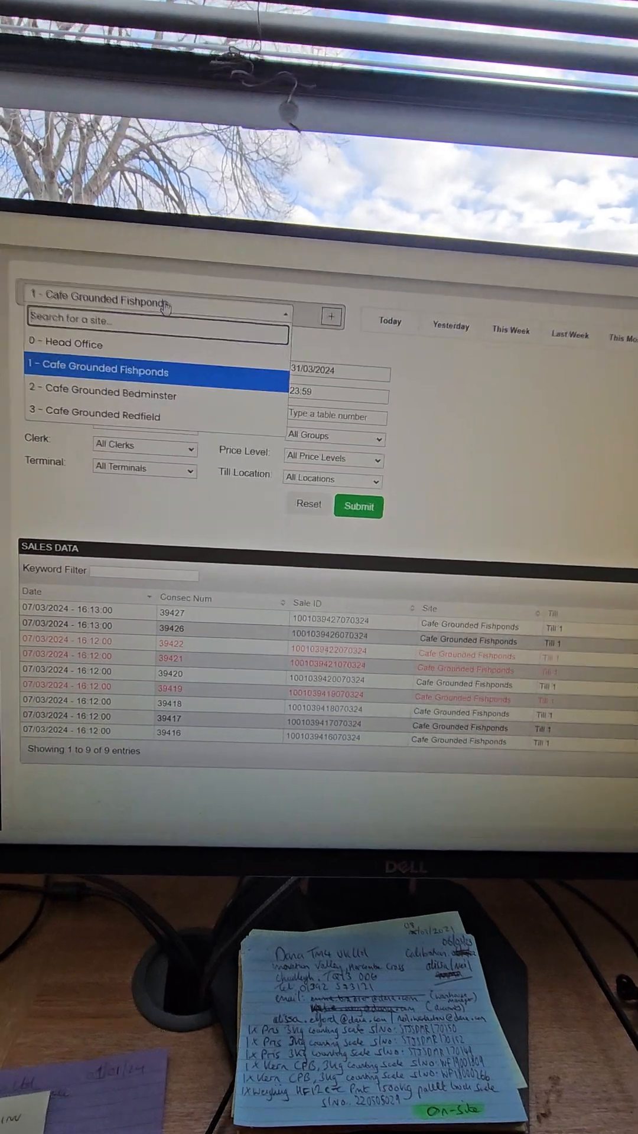
# Show Cafe Grounded Fishponds sales and inspect the red-marked sale 39421
pyautogui.click(101, 370)
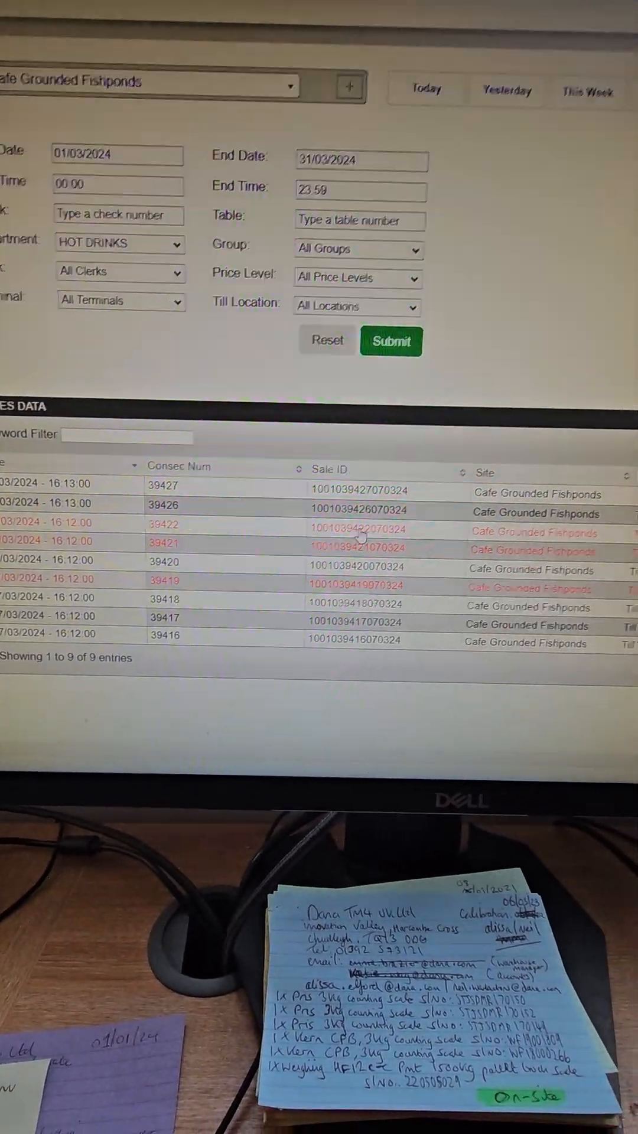
pyautogui.click(361, 529)
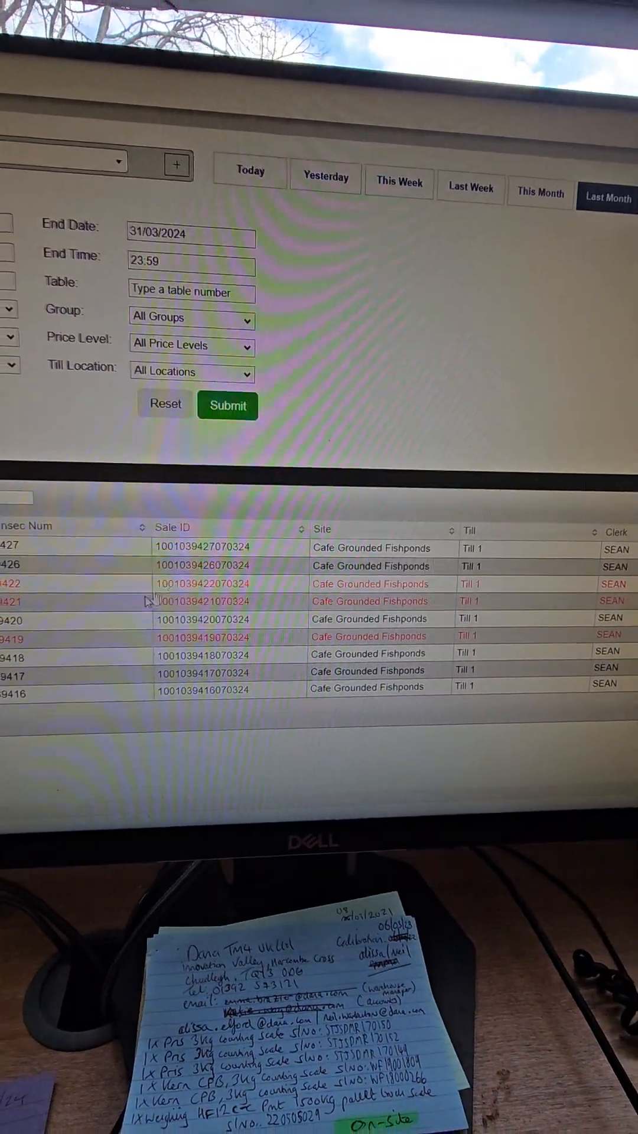
pyautogui.click(205, 639)
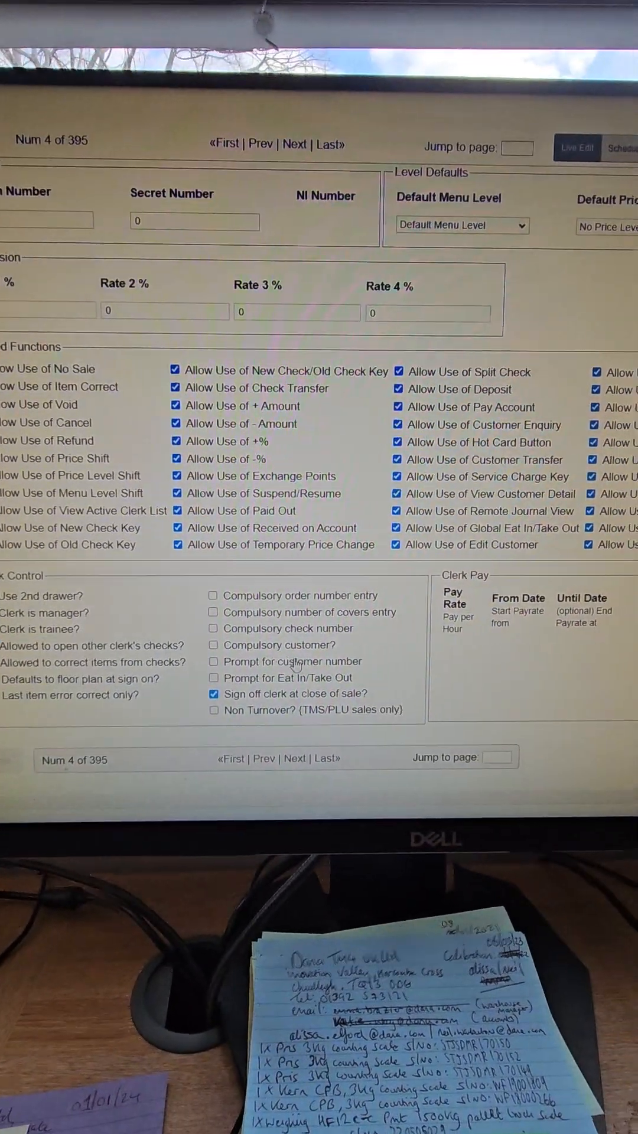
# Scroll through clerk 4's function permissions and clerk control settings
pyautogui.scroll(-3)
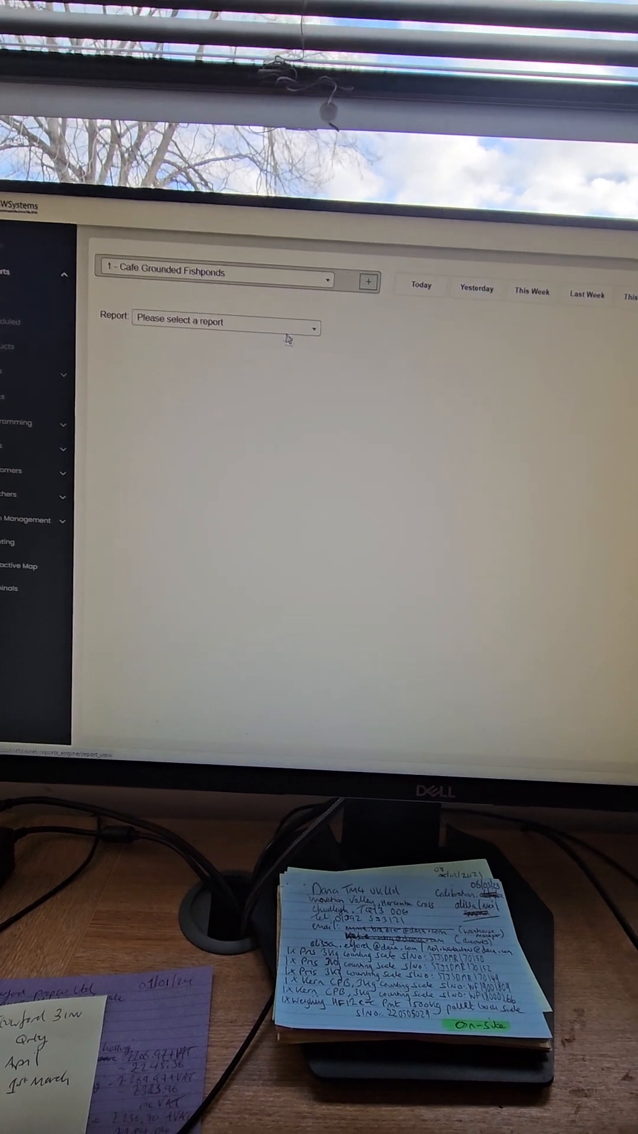
# Expand the Report dropdown to list the available web and scheduled order reports
pyautogui.click(225, 323)
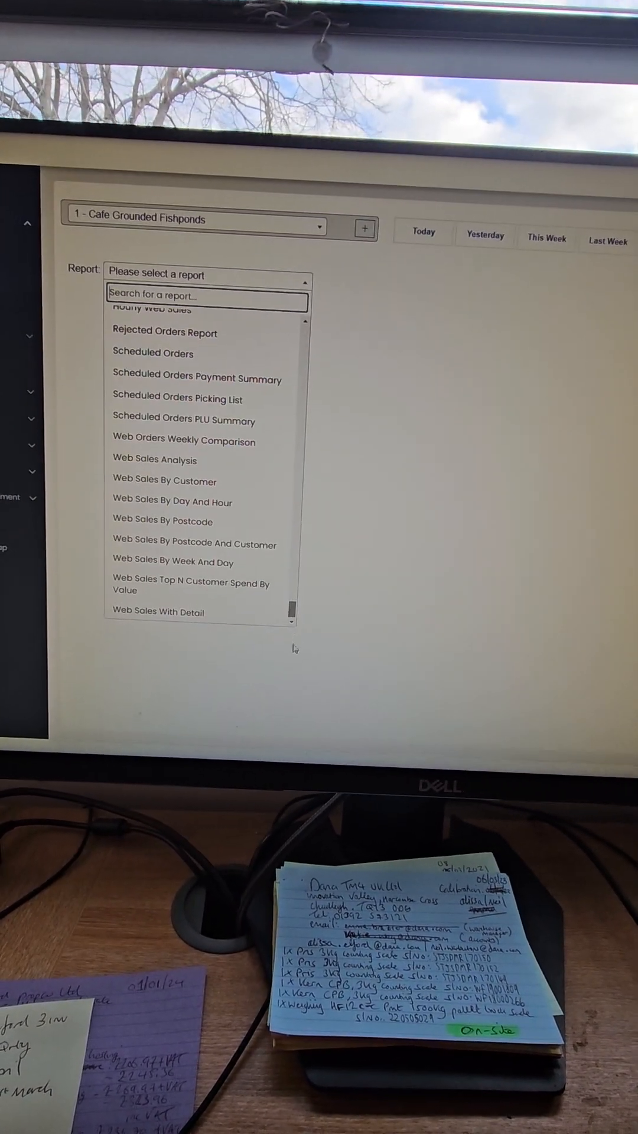